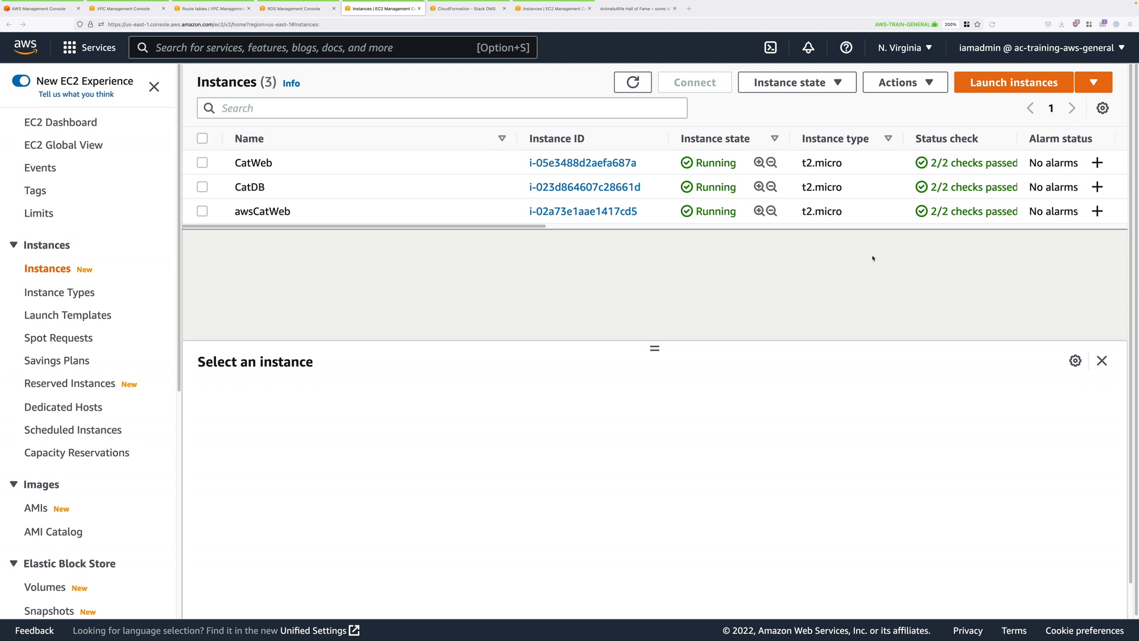
Step: Start a Session Manager shell session on the awsCatWeb instance
left_click(633, 82)
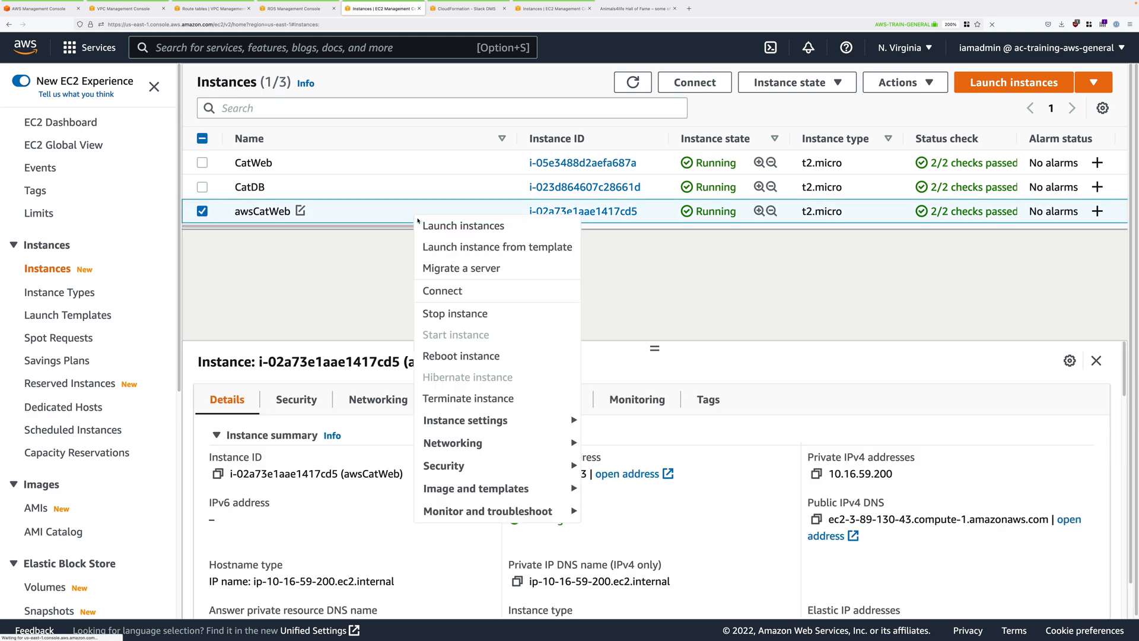
left_click(441, 291)
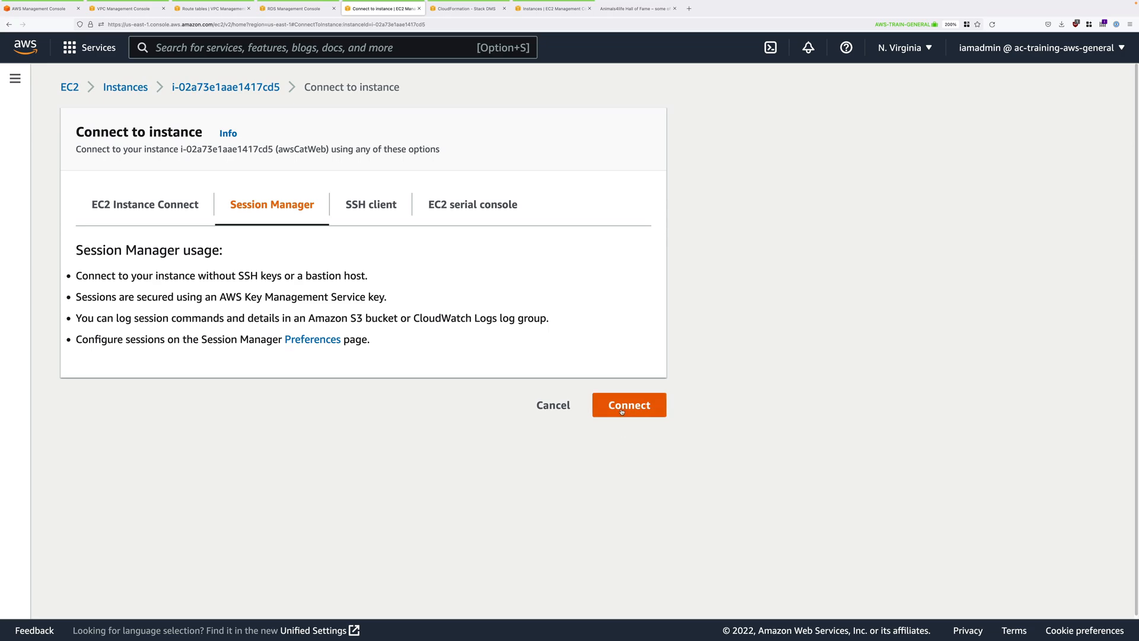
left_click(629, 405)
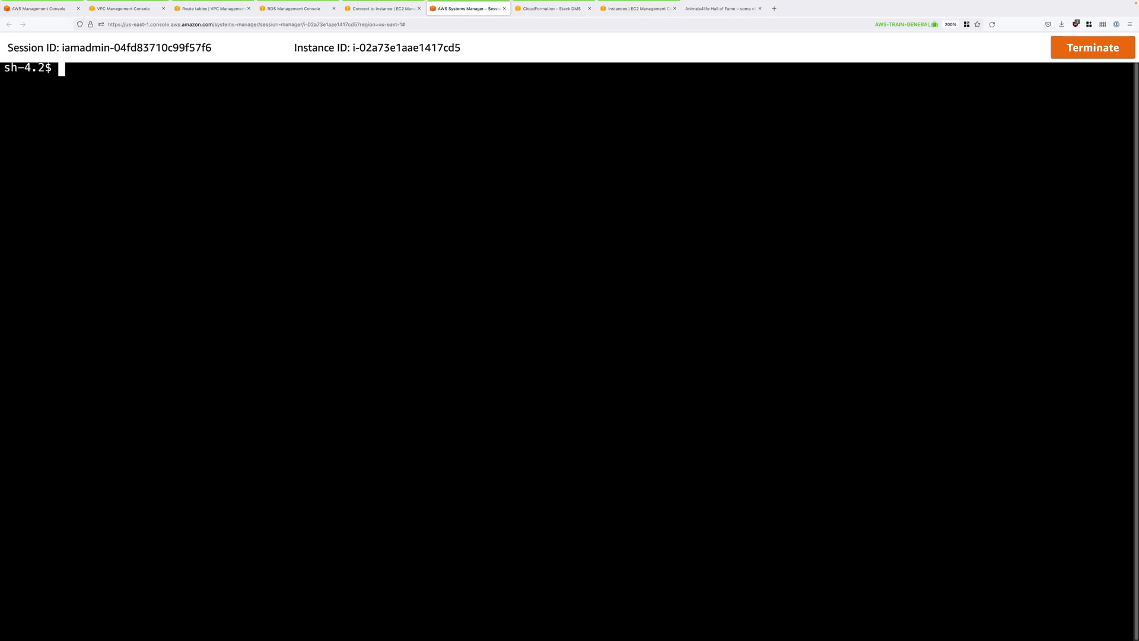
Step: Become root with sudo bash, run yum -y update, then yum -y install httpd mariadb
type("sudo bash")
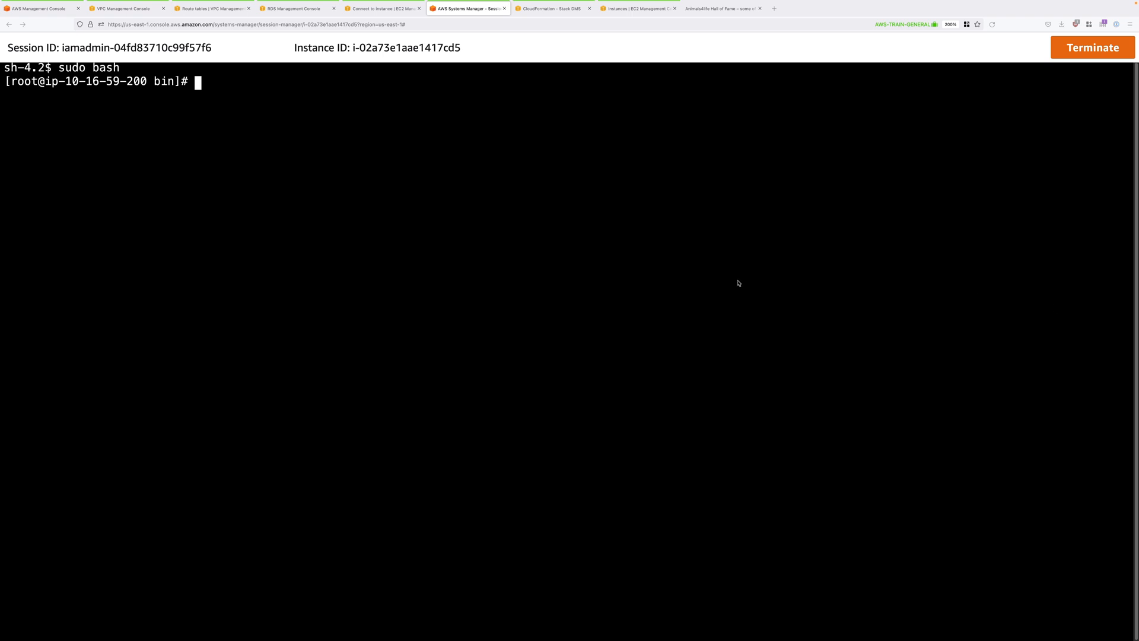
mouse_move(652, 297)
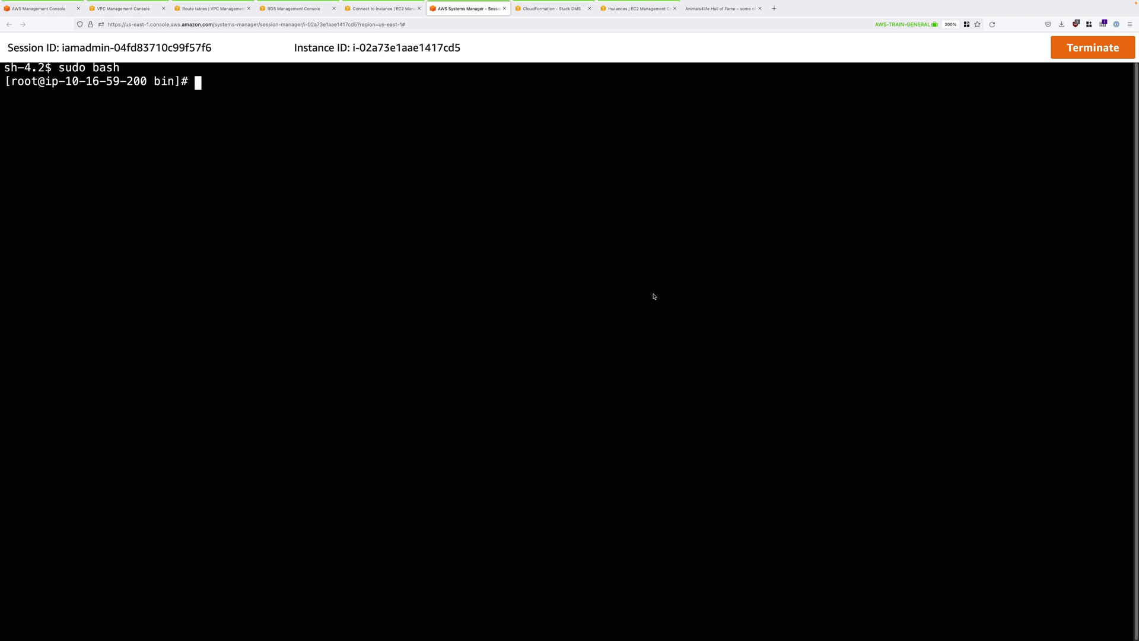
type("yum -y update")
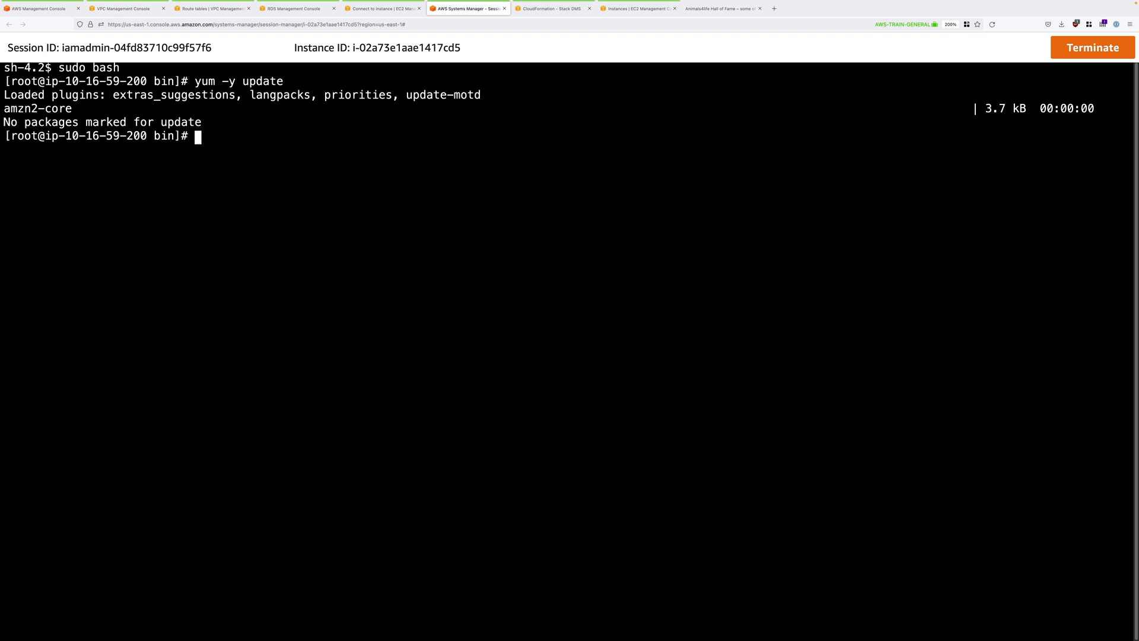
mouse_move(743, 319)
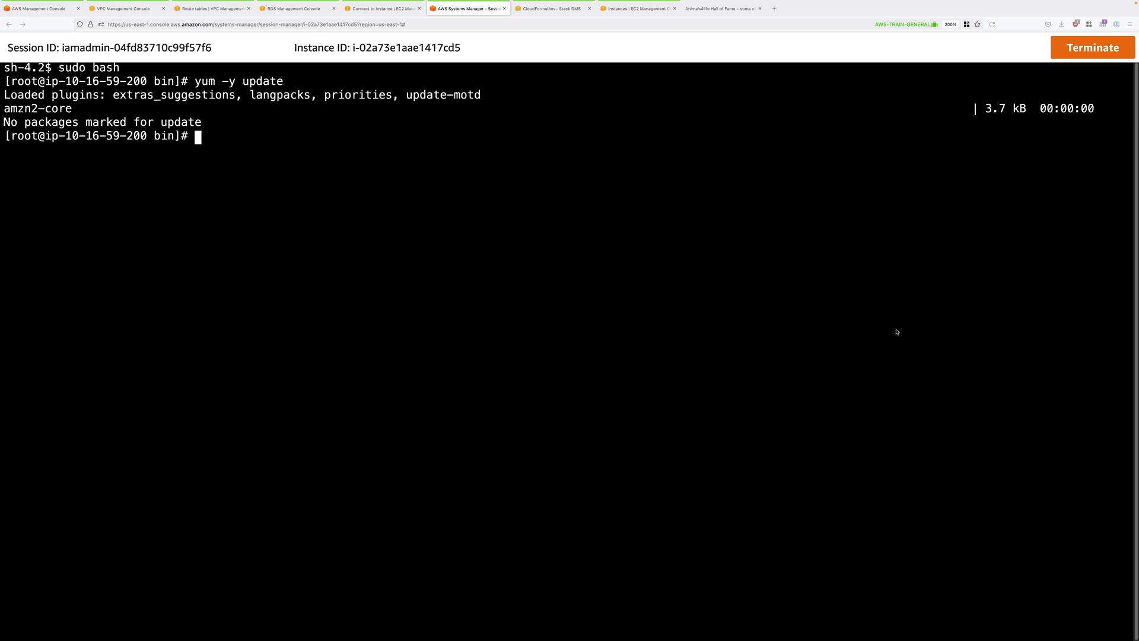
mouse_move(521, 288)
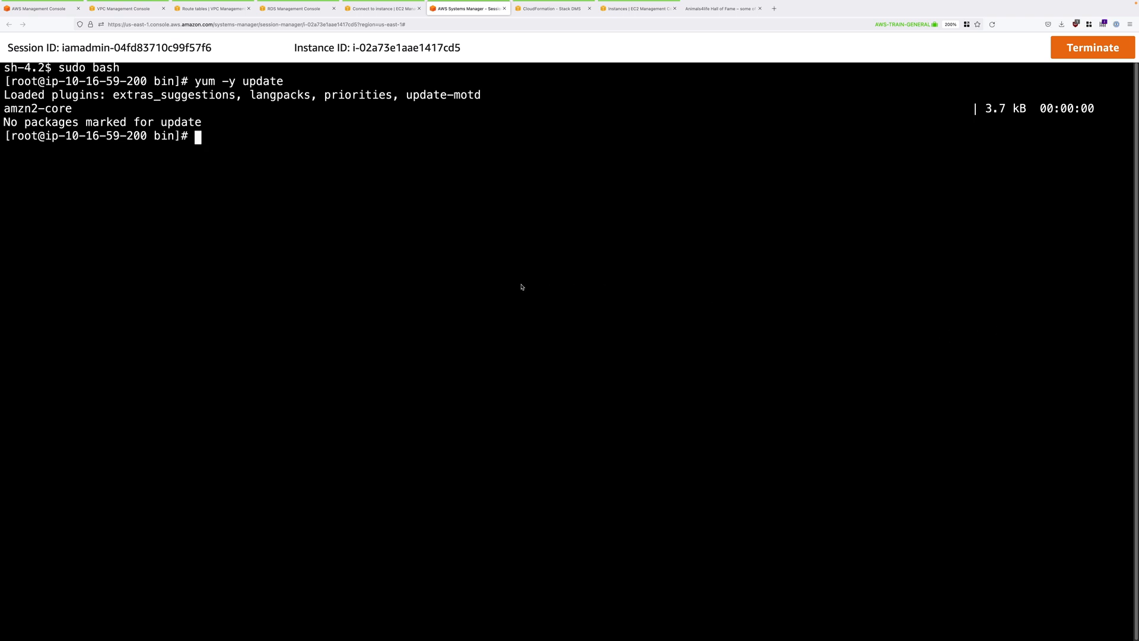
type("yum -y install httpd mariadb")
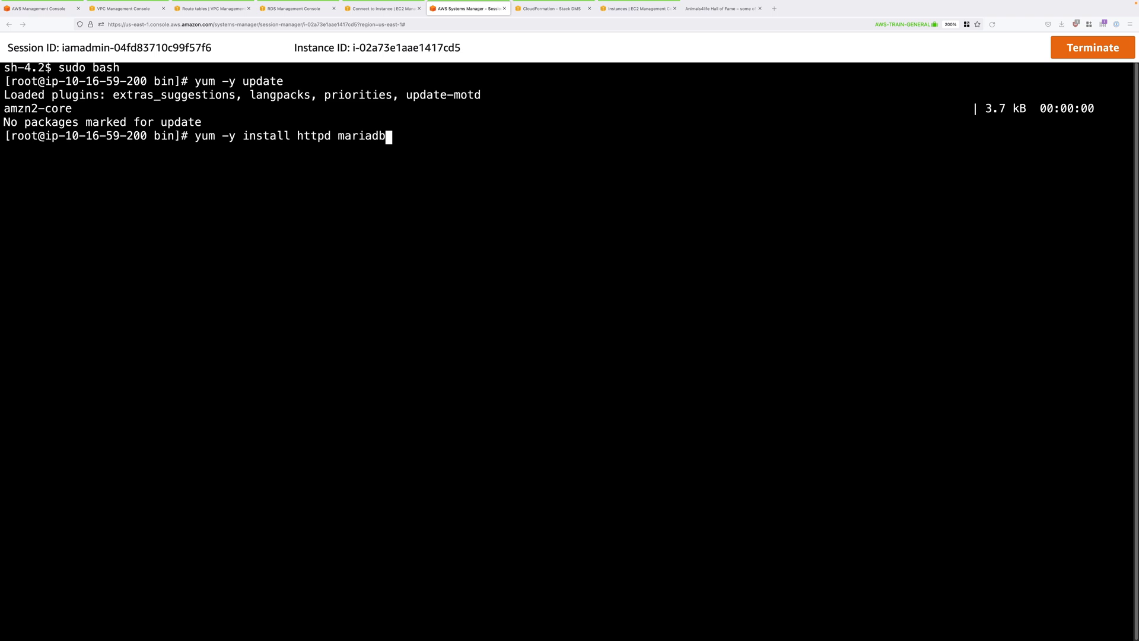
mouse_move(869, 275)
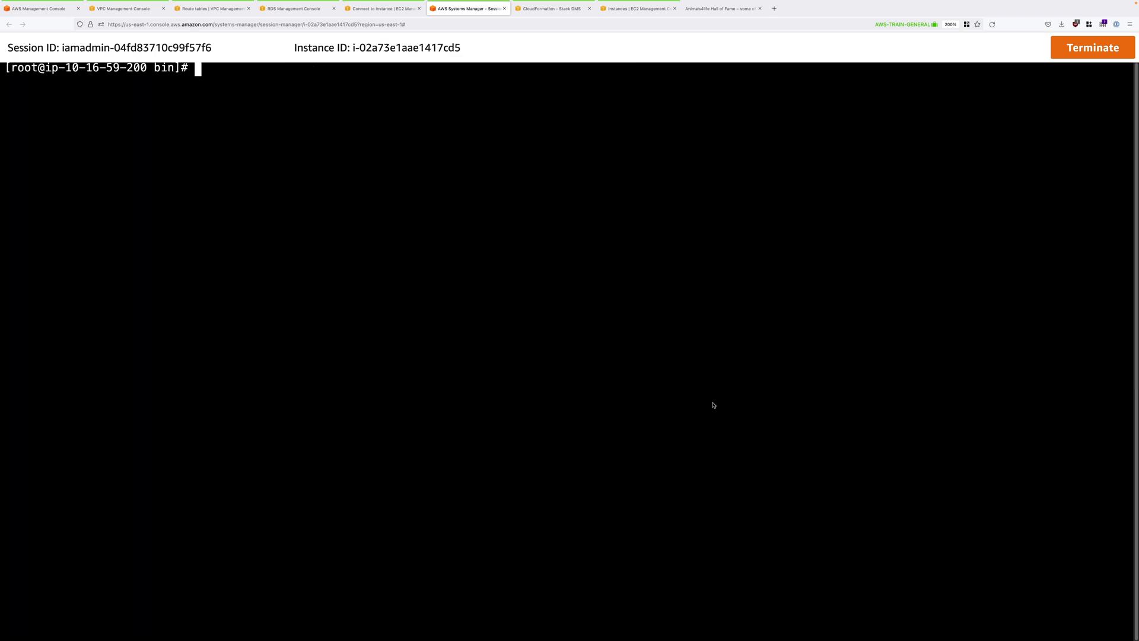
Step: Install lamp-mariadb10.2-php7.2 and php7.2 extras, then start the httpd service
type("amazon-linux-extras install -y lamp-mariadb10.2-php7.2 php7.2")
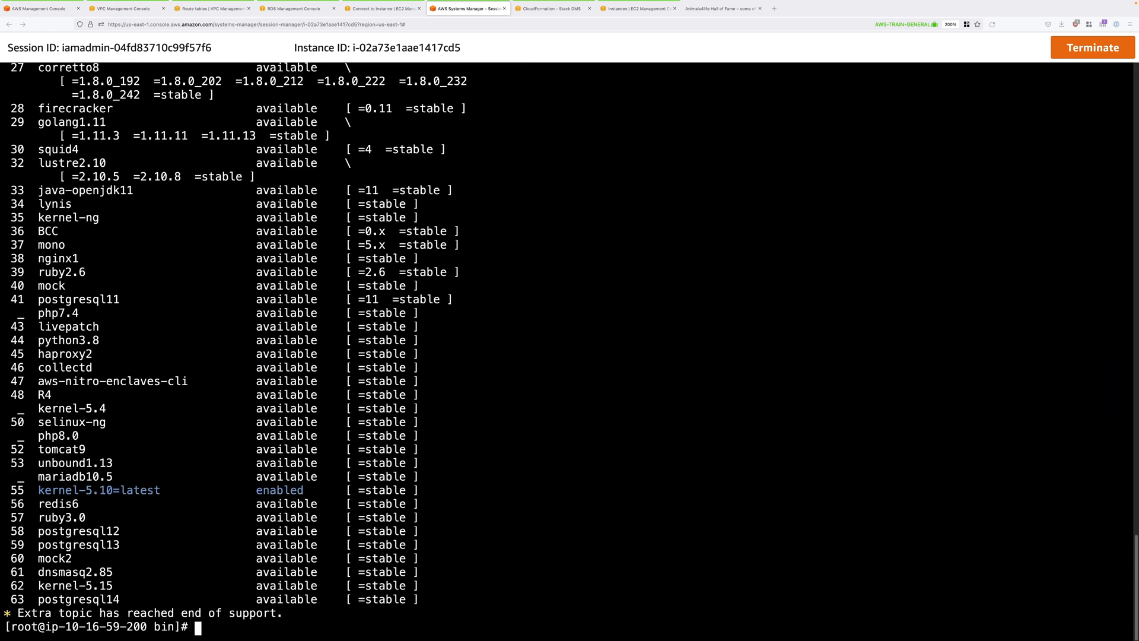
mouse_move(757, 313)
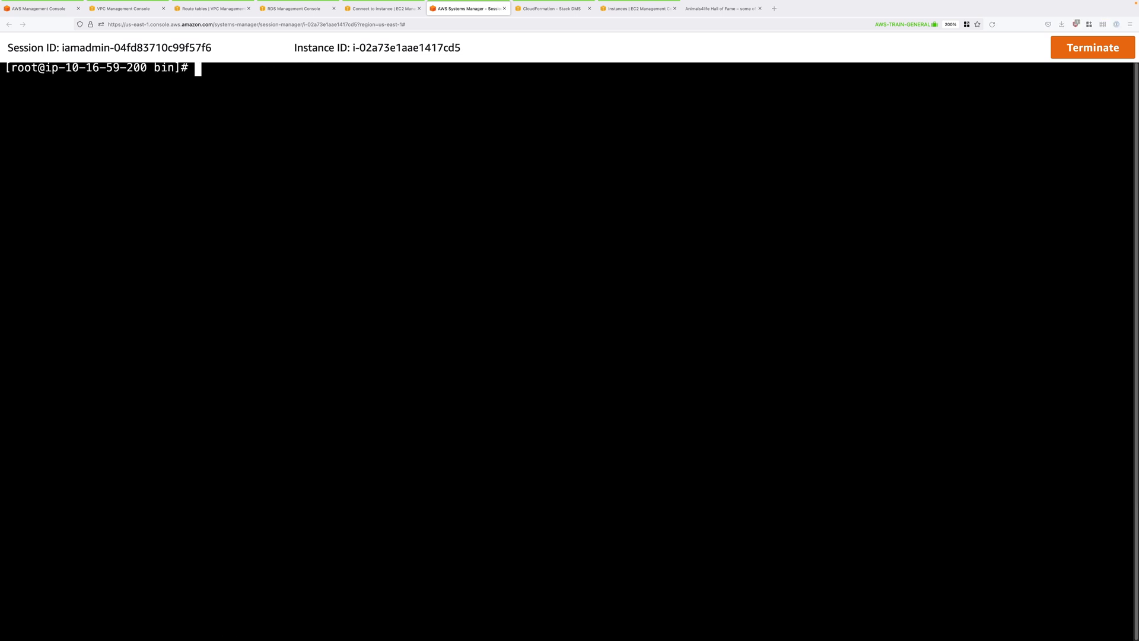
type("systemctl start httpd")
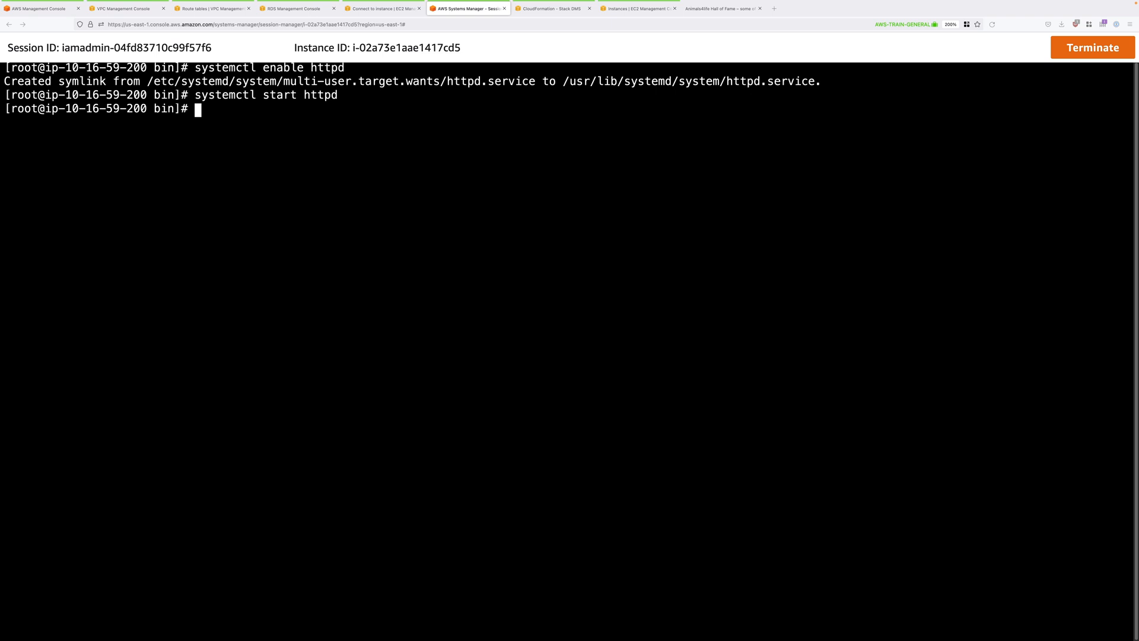
mouse_move(664, 248)
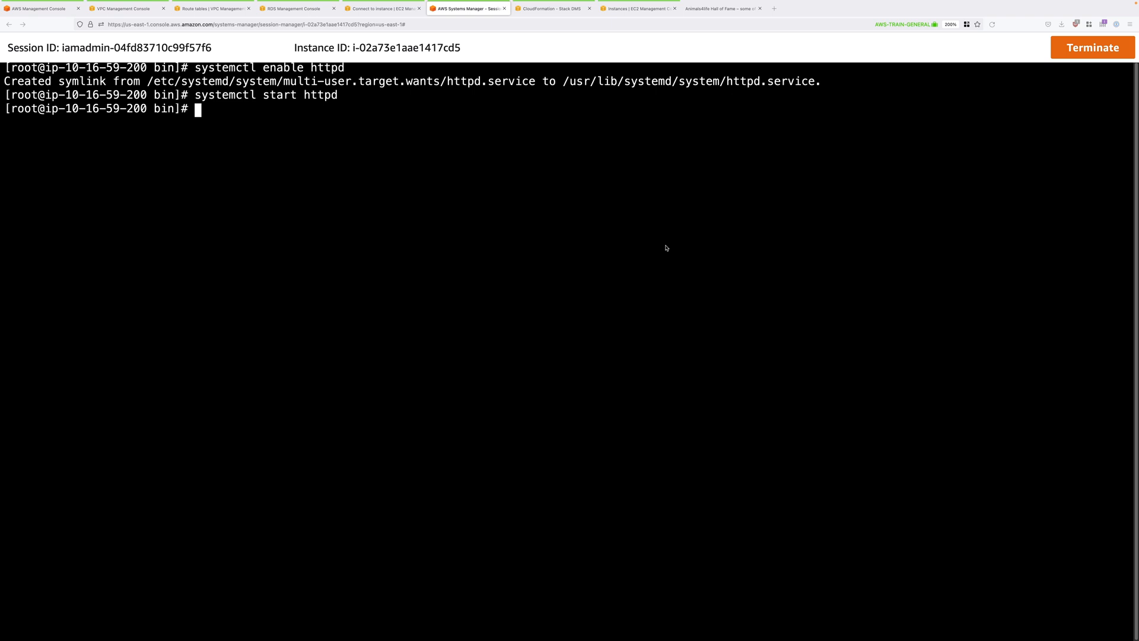
Step: Set PasswordAuthentication to yes in /etc/ssh/sshd_config with nano and save it
type("nano /etc/ssh/sshd_config")
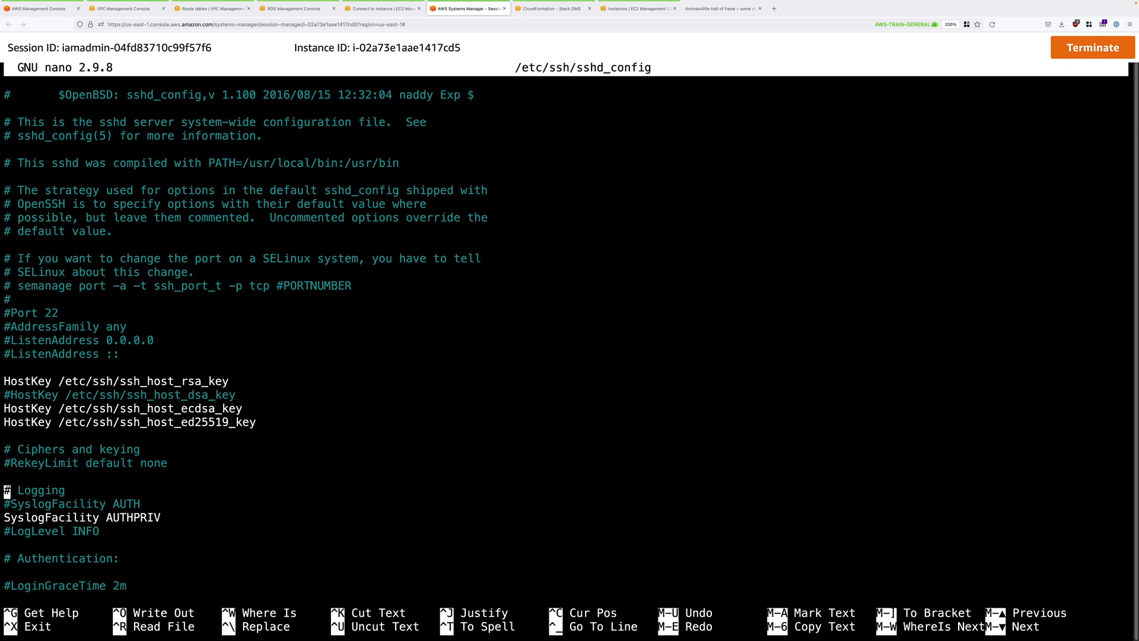
scroll("down", 3)
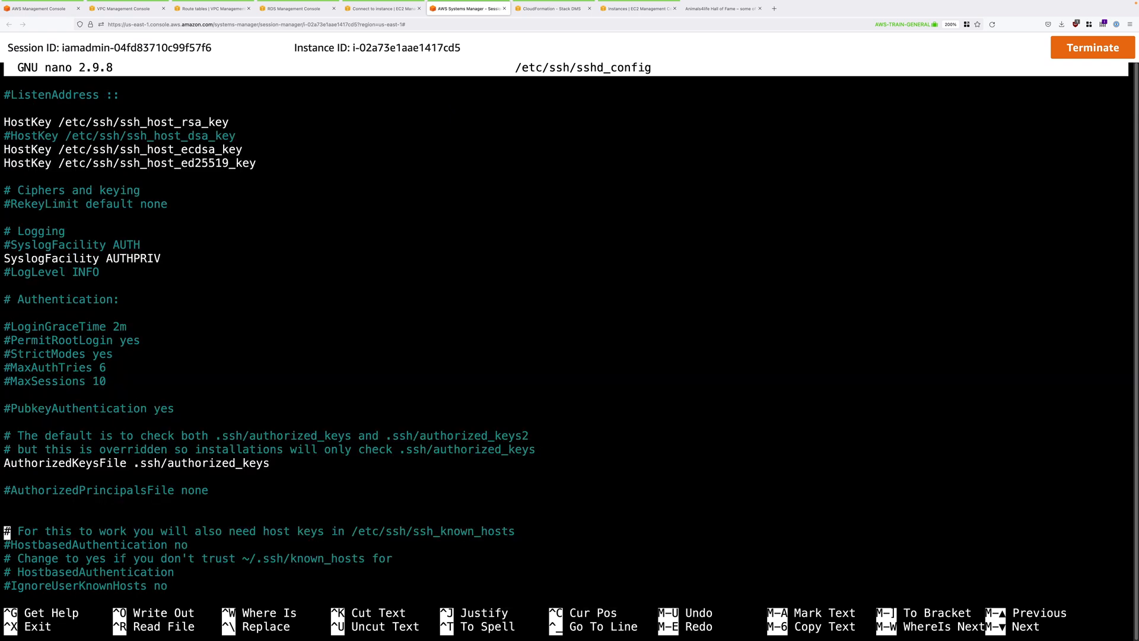
scroll("down", 3)
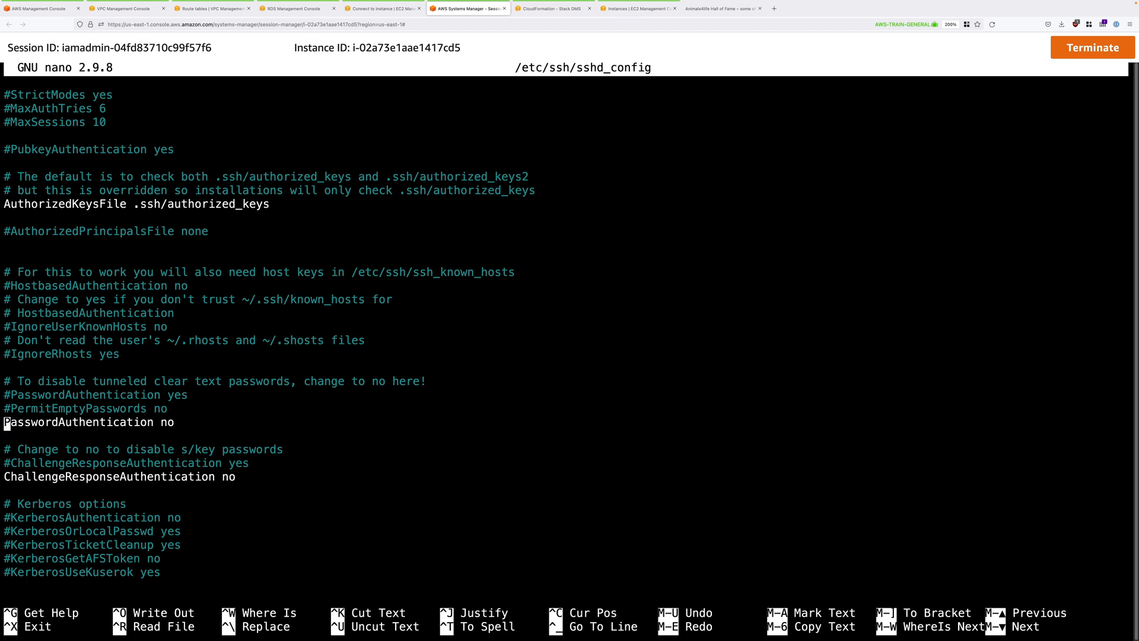
key("BackSpace")
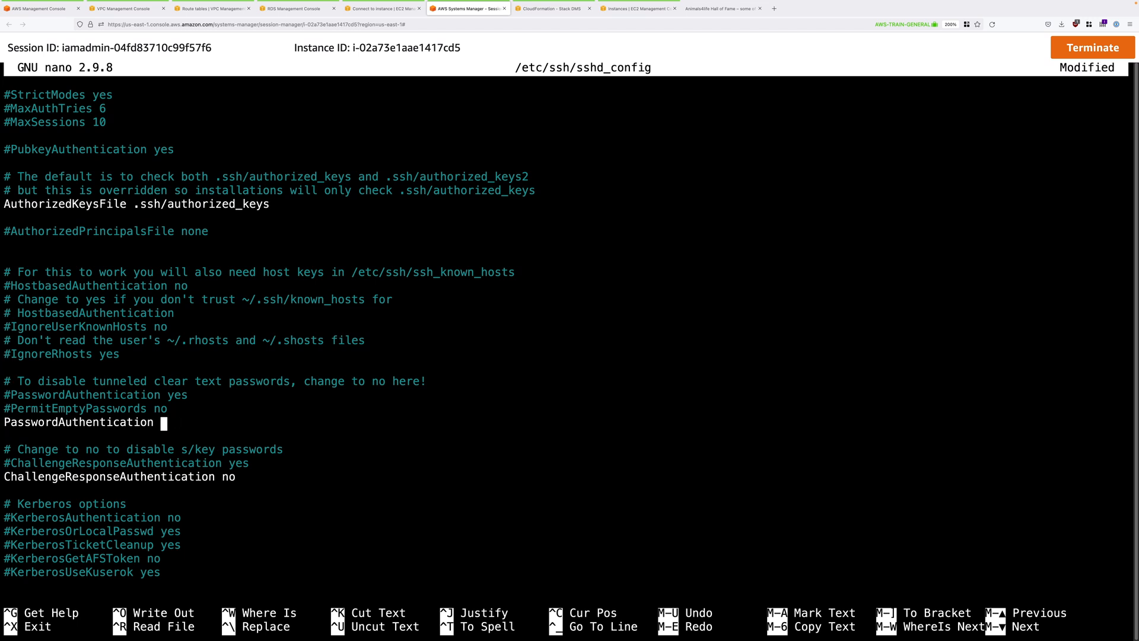
type("yes")
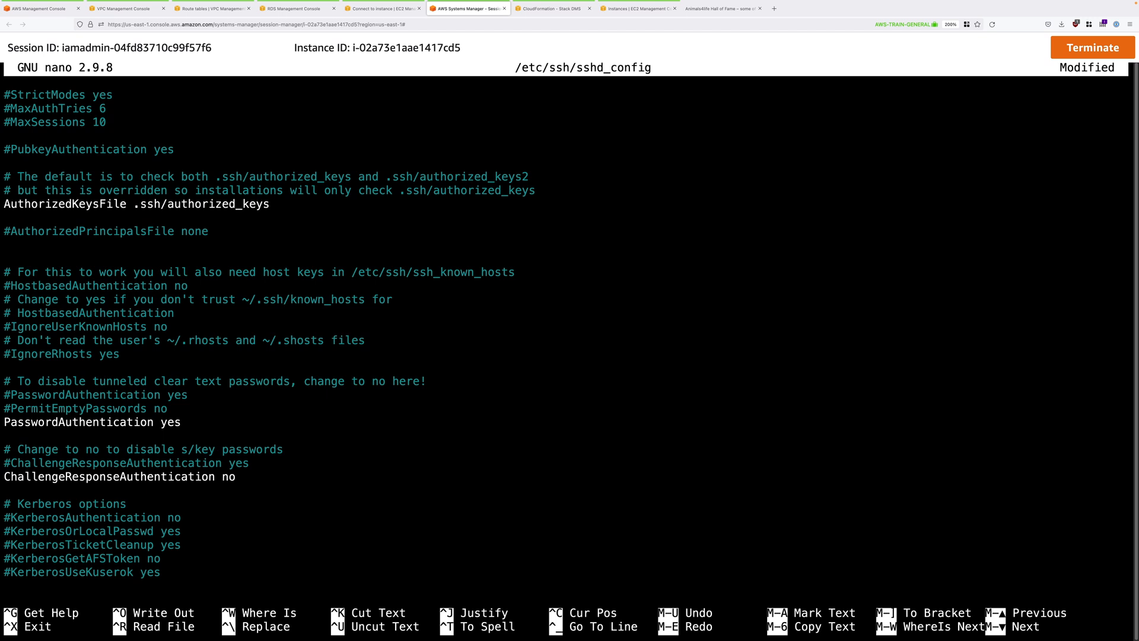
key("ctrl+o")
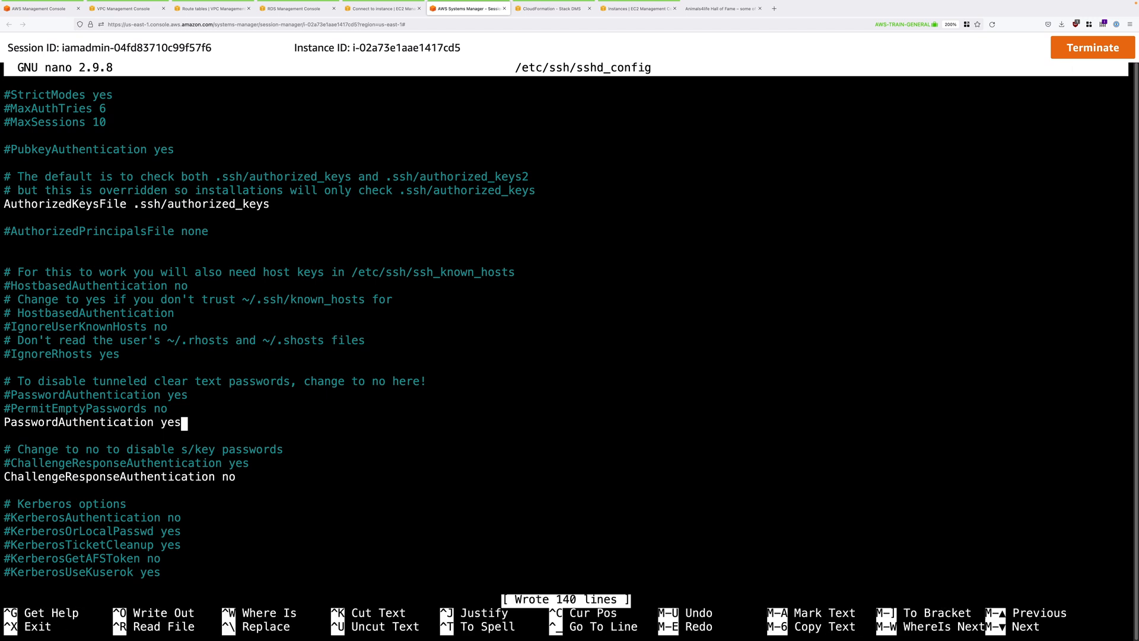
key("ctrl+x")
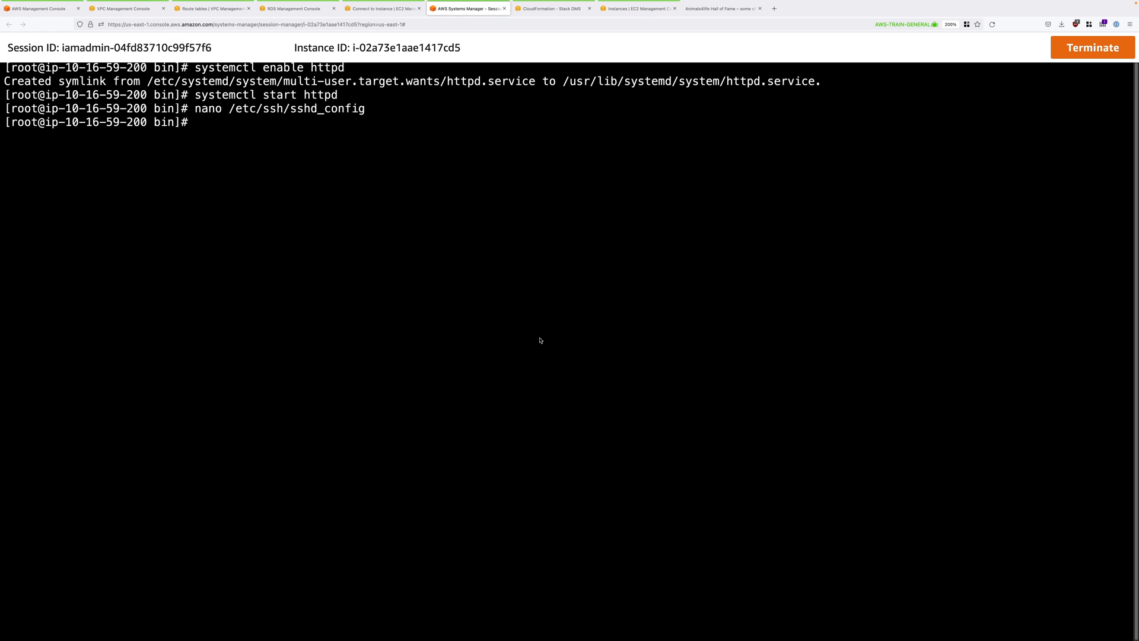
Step: Enter the passwd ec2-user command to begin changing the ec2-user password
type("passw")
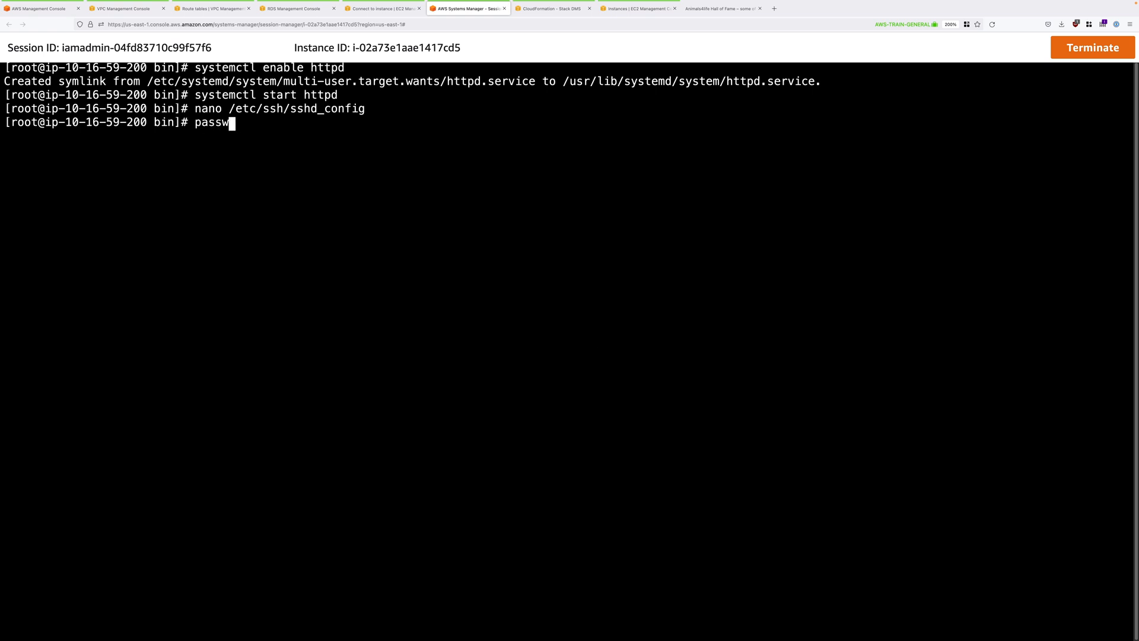
type("d ec")
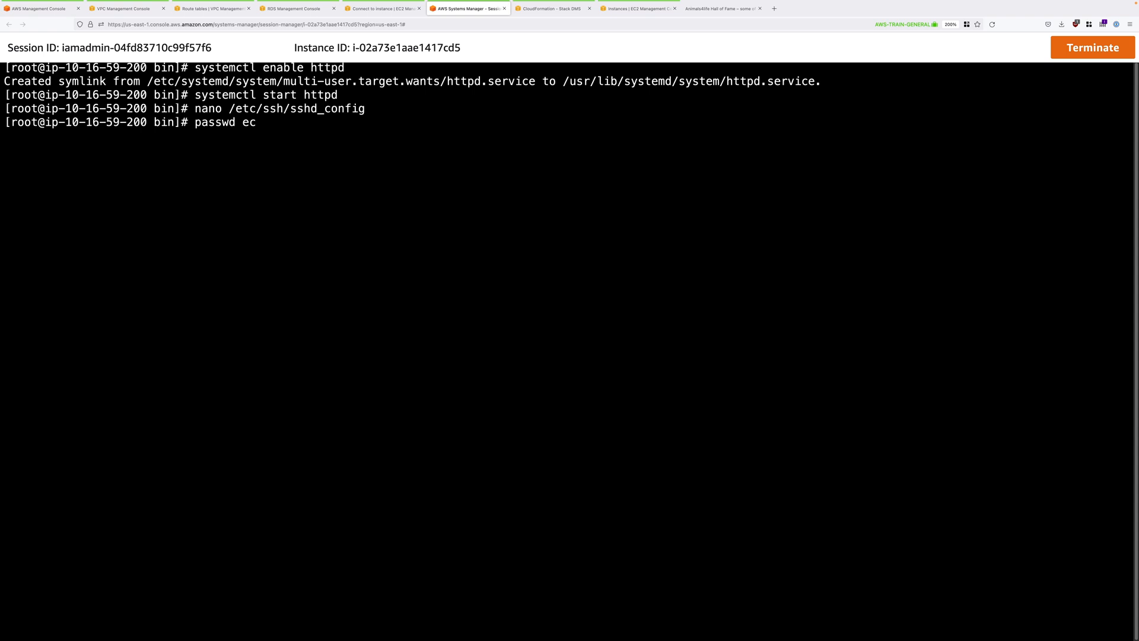
type("2-user")
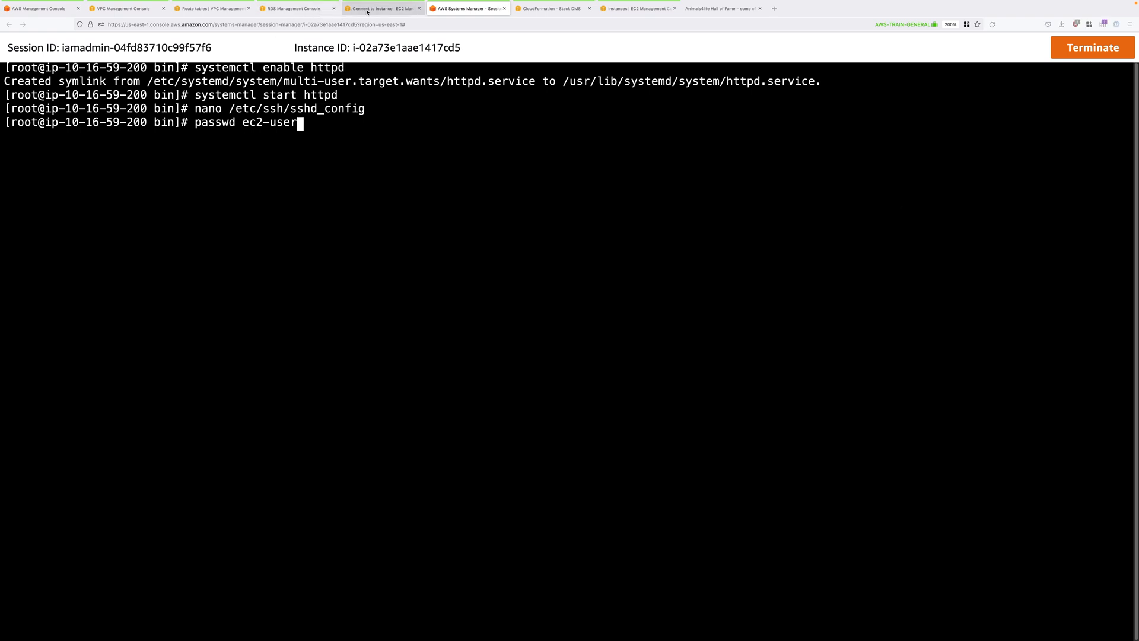
Step: Copy the DMS stack's DBPassword value from CloudFormation and return to the awsCatWeb terminal
left_click(552, 9)
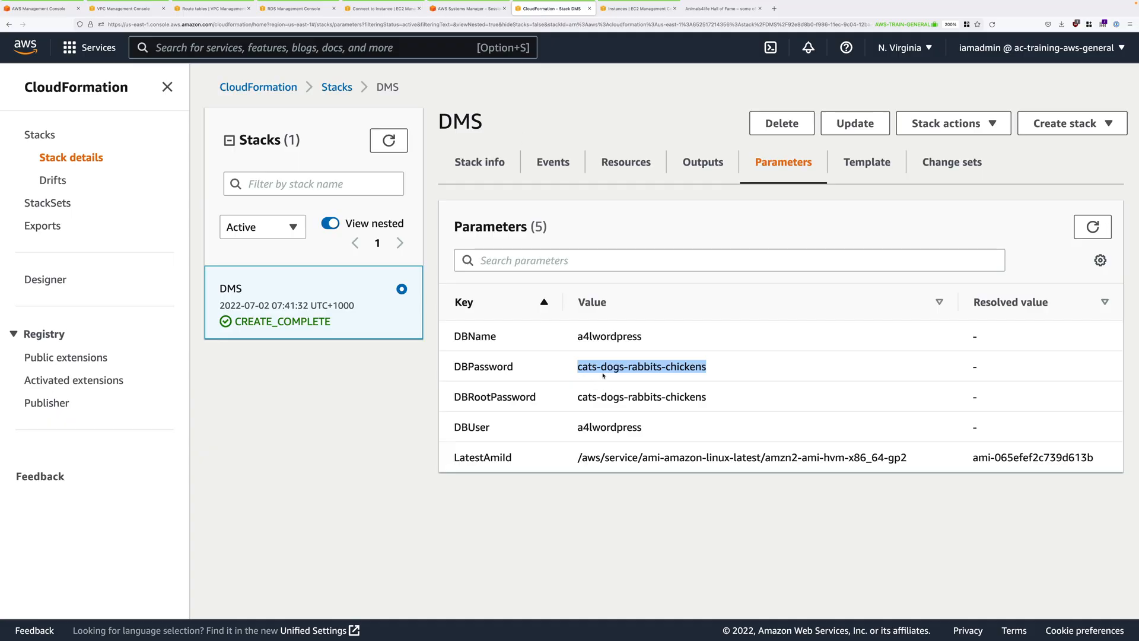
double_click(608, 366)
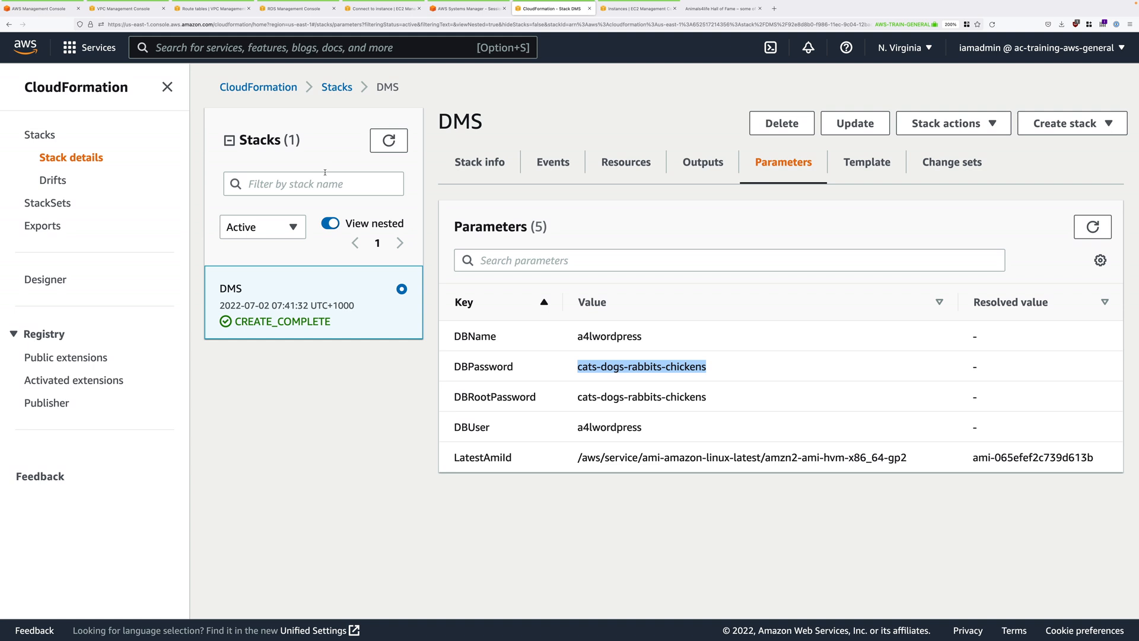
mouse_move(434, 59)
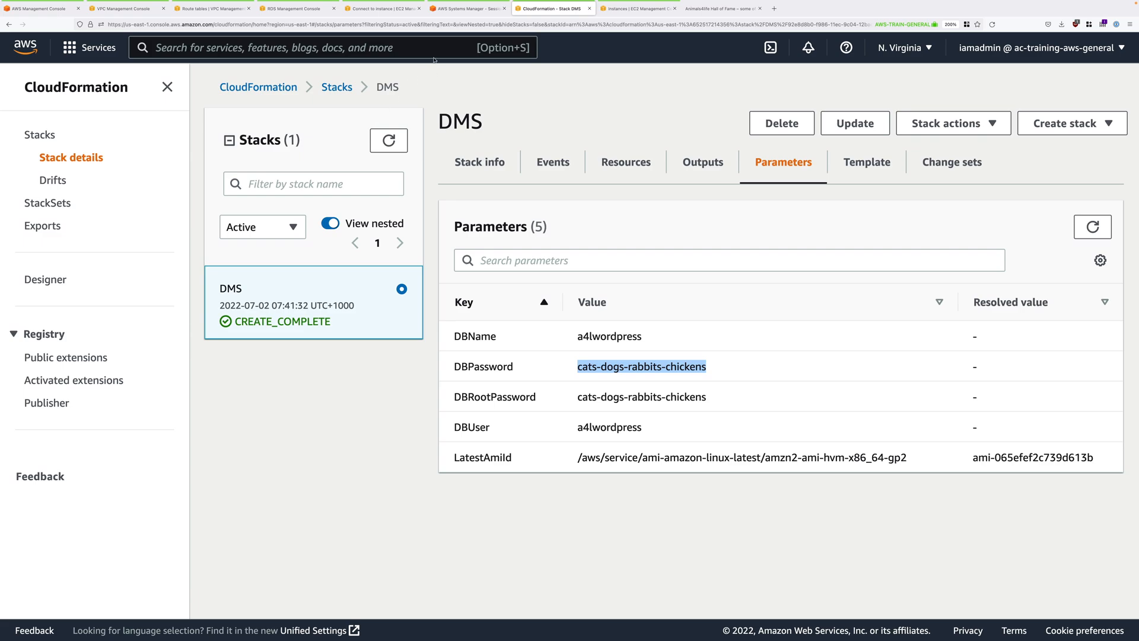
left_click(467, 8)
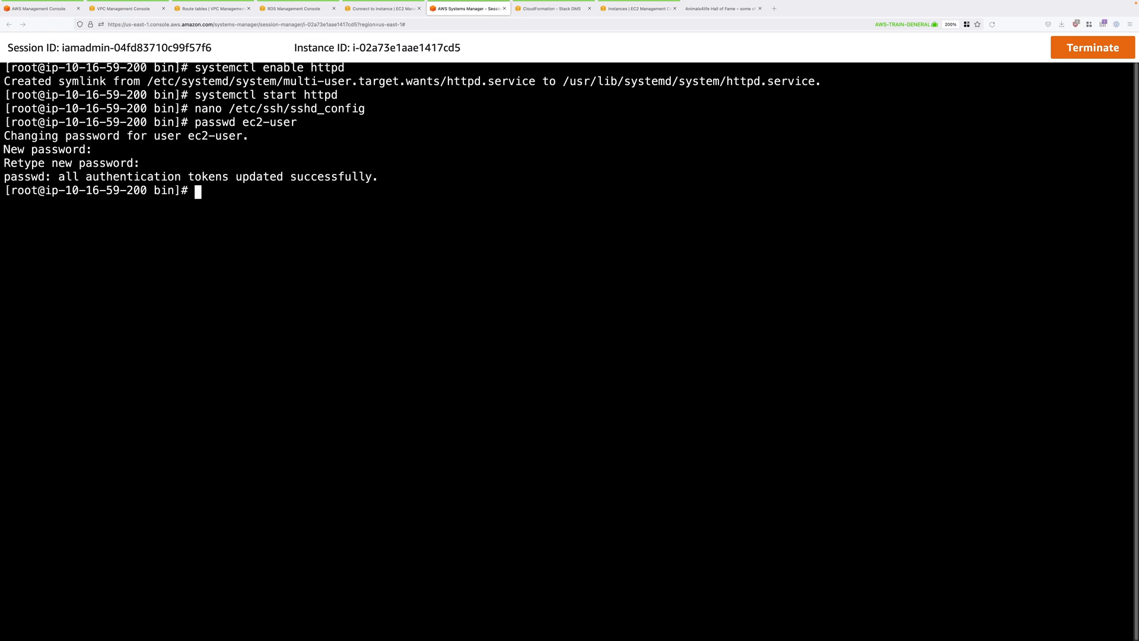
mouse_move(407, 331)
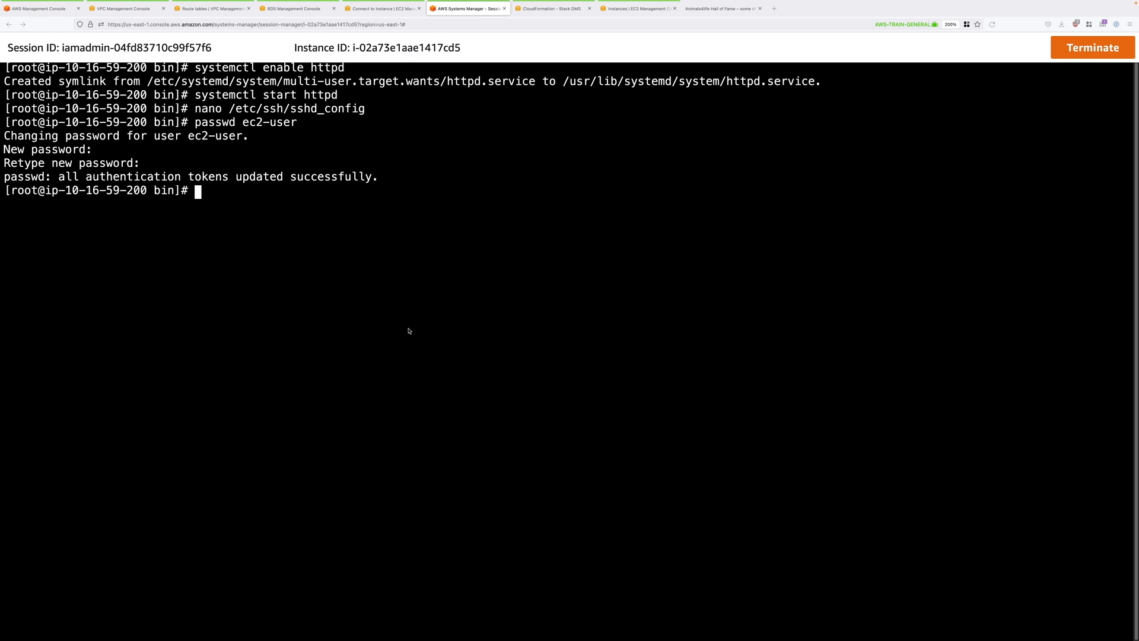
Step: Restart sshd with service sshd restart and return to the EC2 instances list
type("service sshd restart")
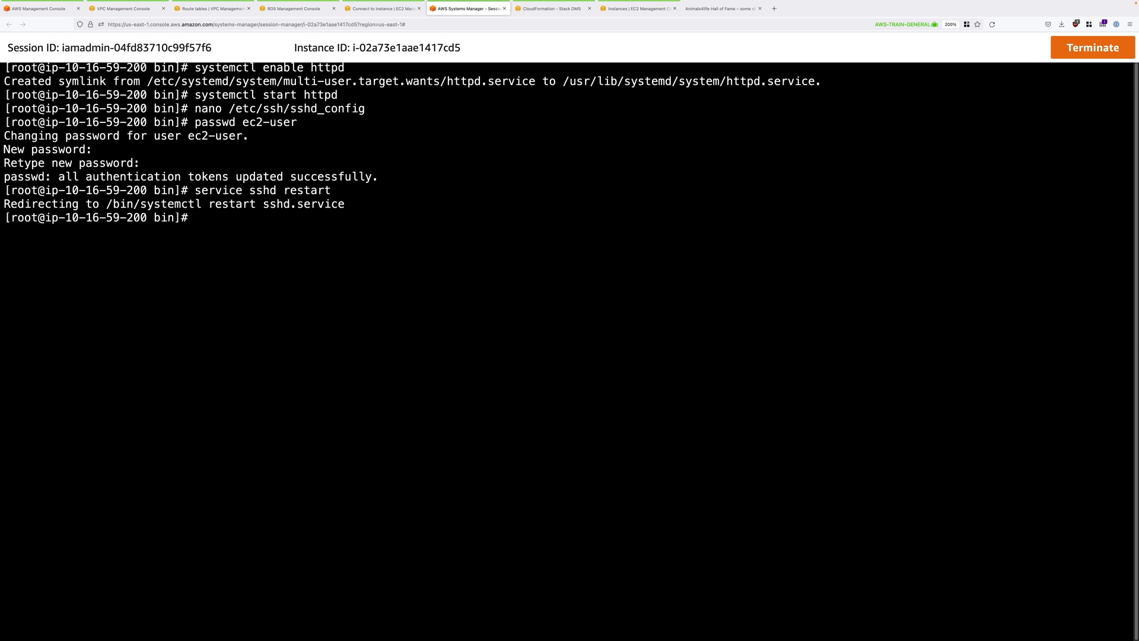
left_click(381, 9)
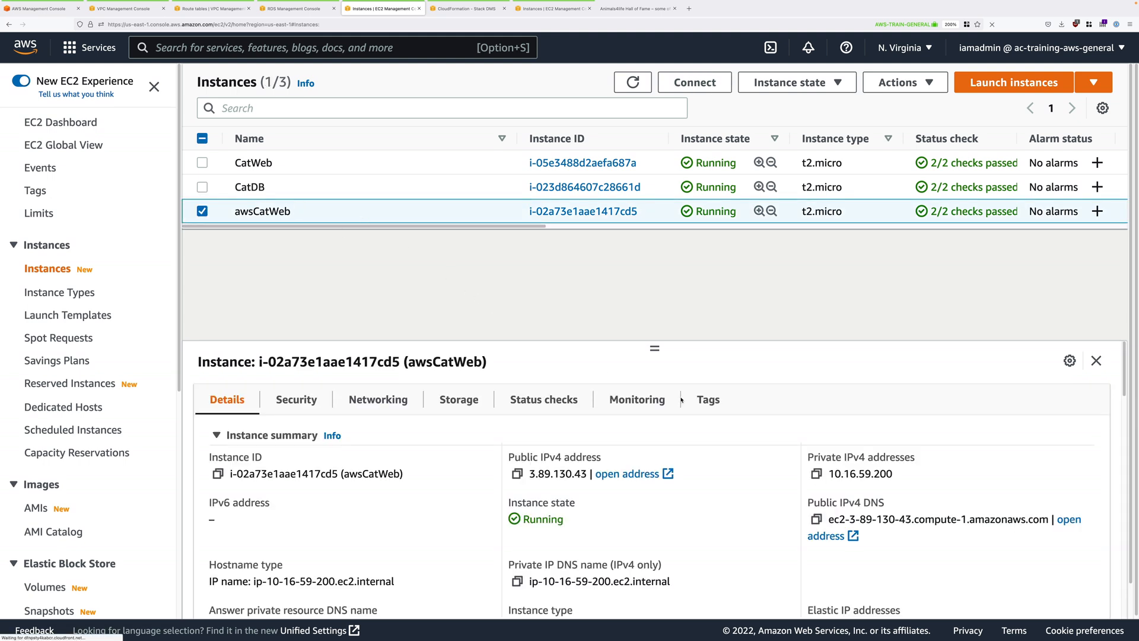
Step: Start a Session Manager shell session on the CatWeb instance
left_click(816, 473)
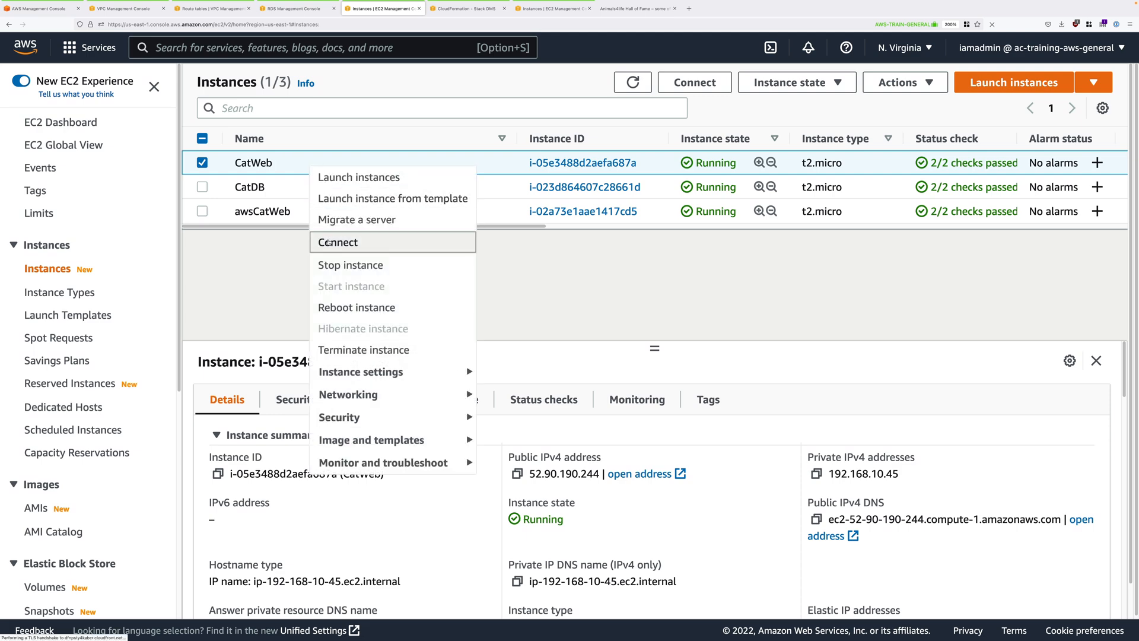
left_click(338, 242)
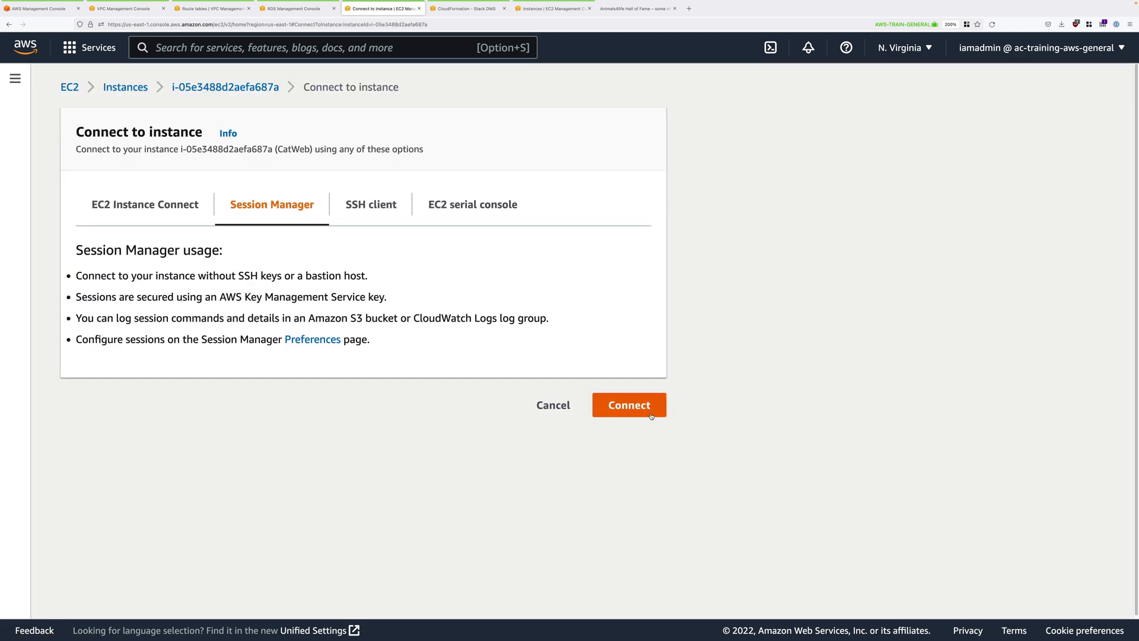
left_click(628, 405)
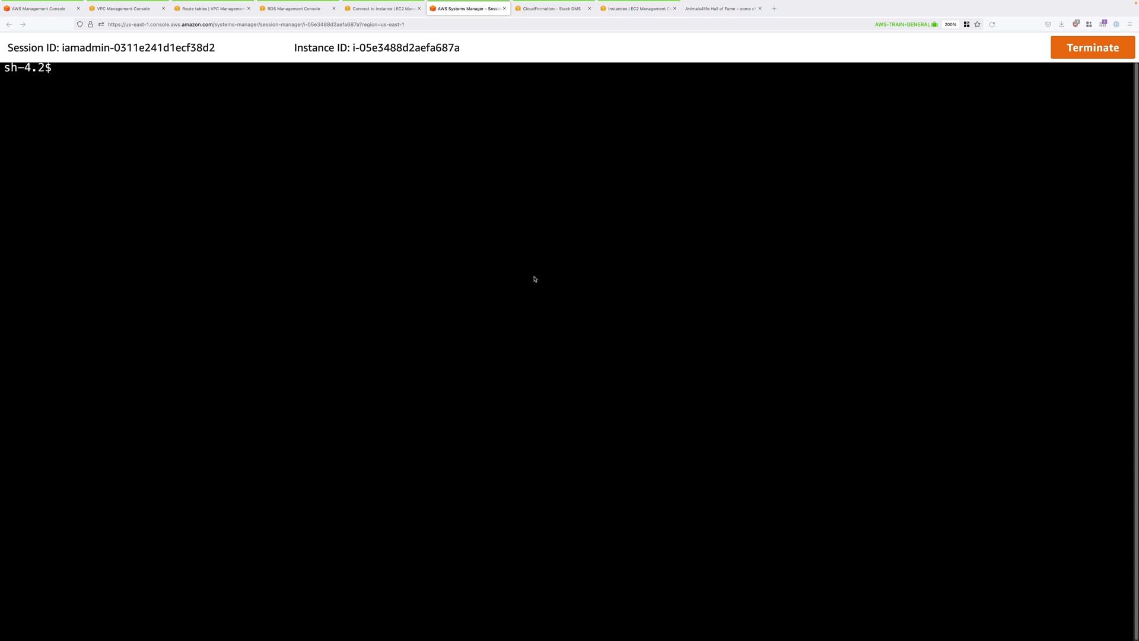
Step: Become root on CatWeb, change to /var/www and list its contents (cgi-bin, html)
type("sudo bash")
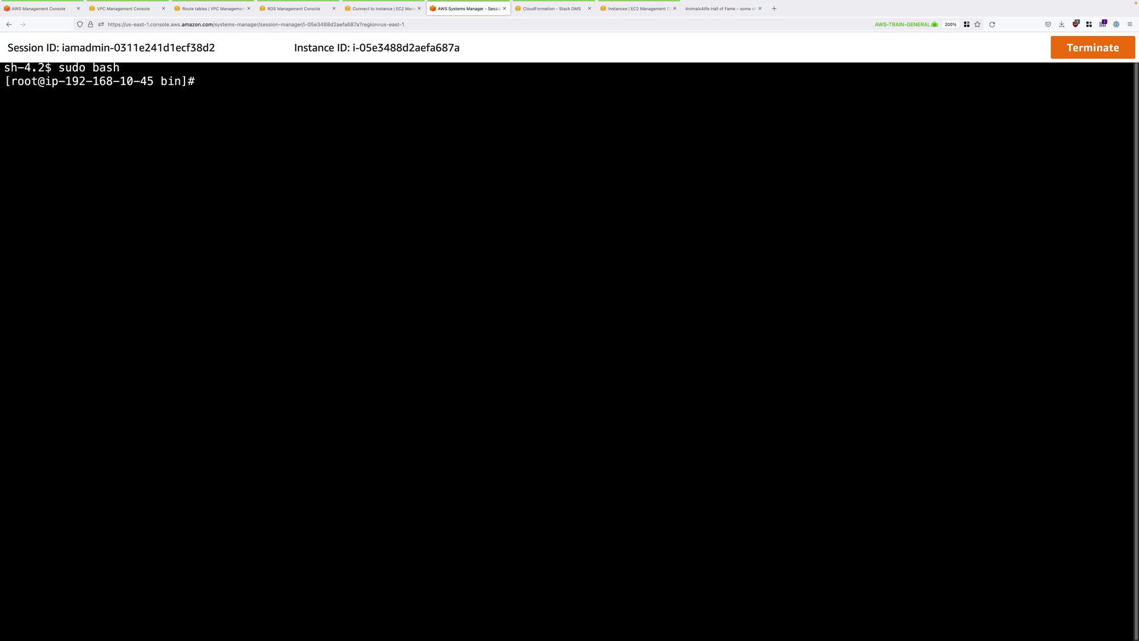
type("cd /")
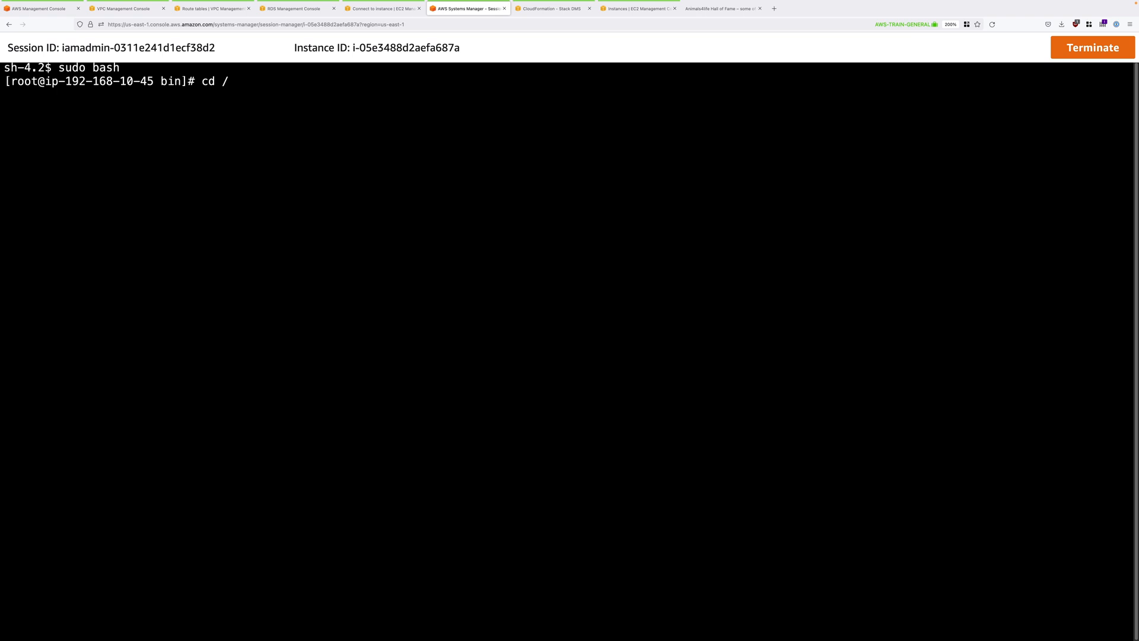
type("var")
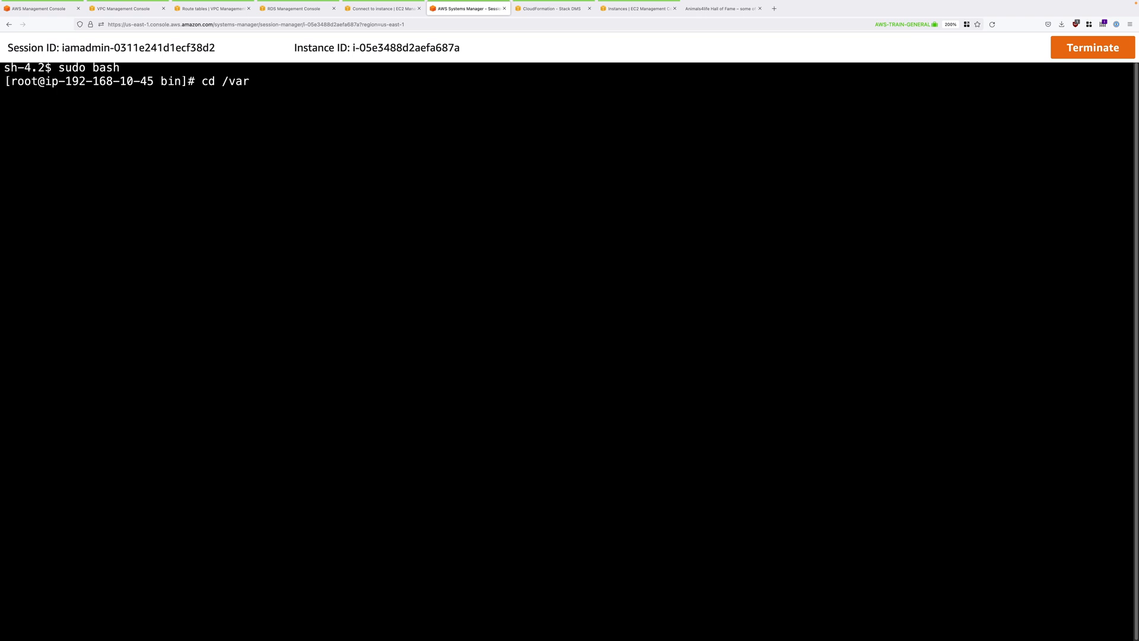
type("/www")
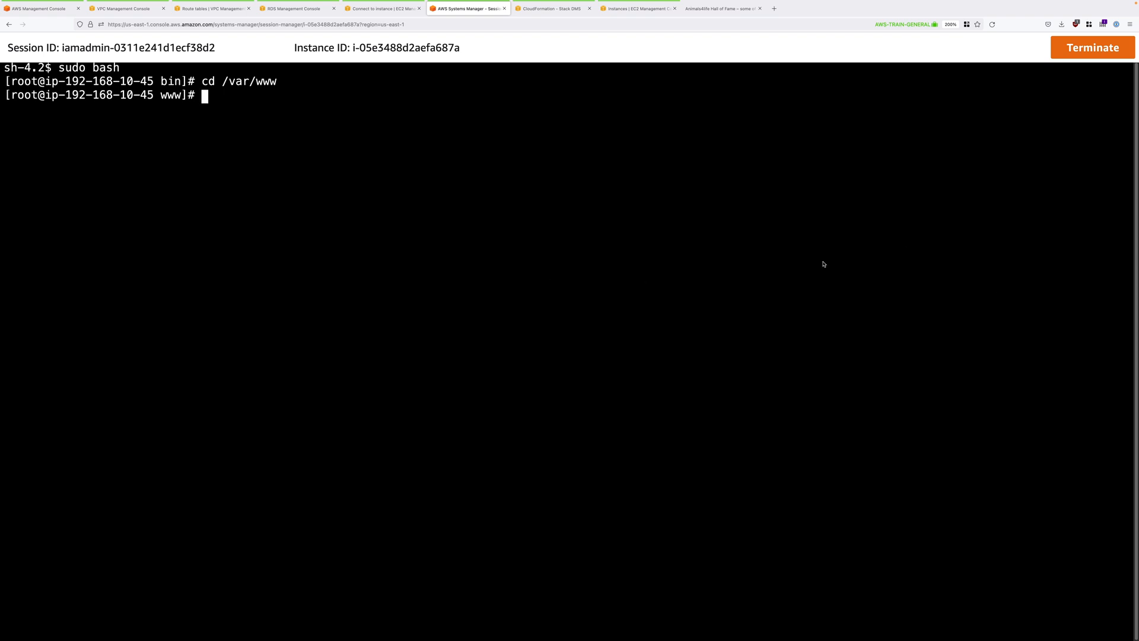
type("ls")
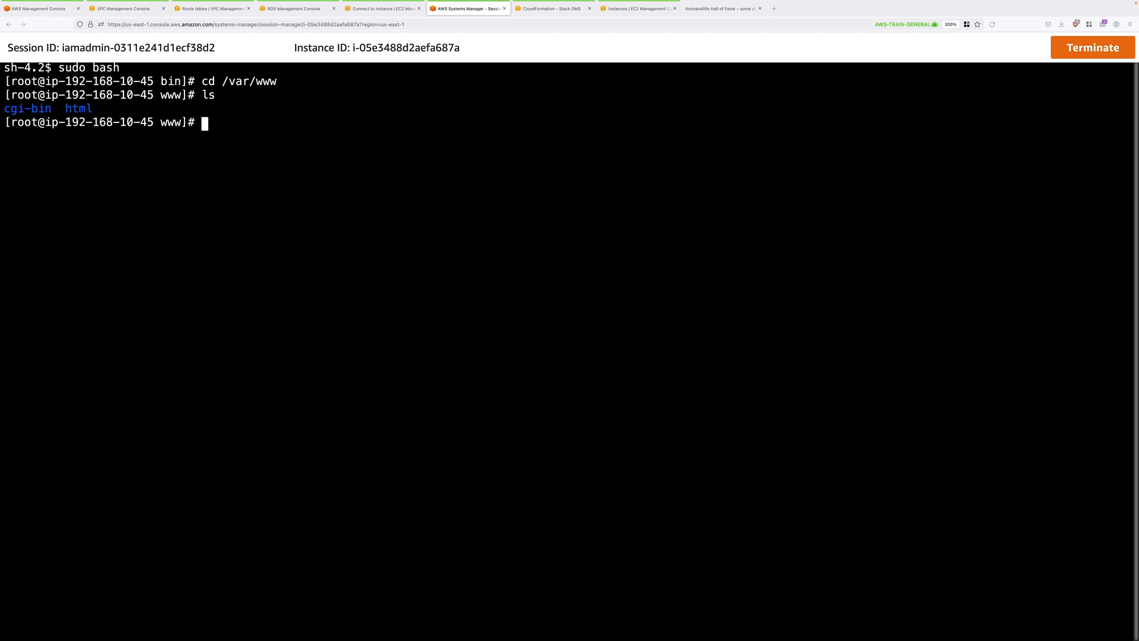
mouse_move(420, 250)
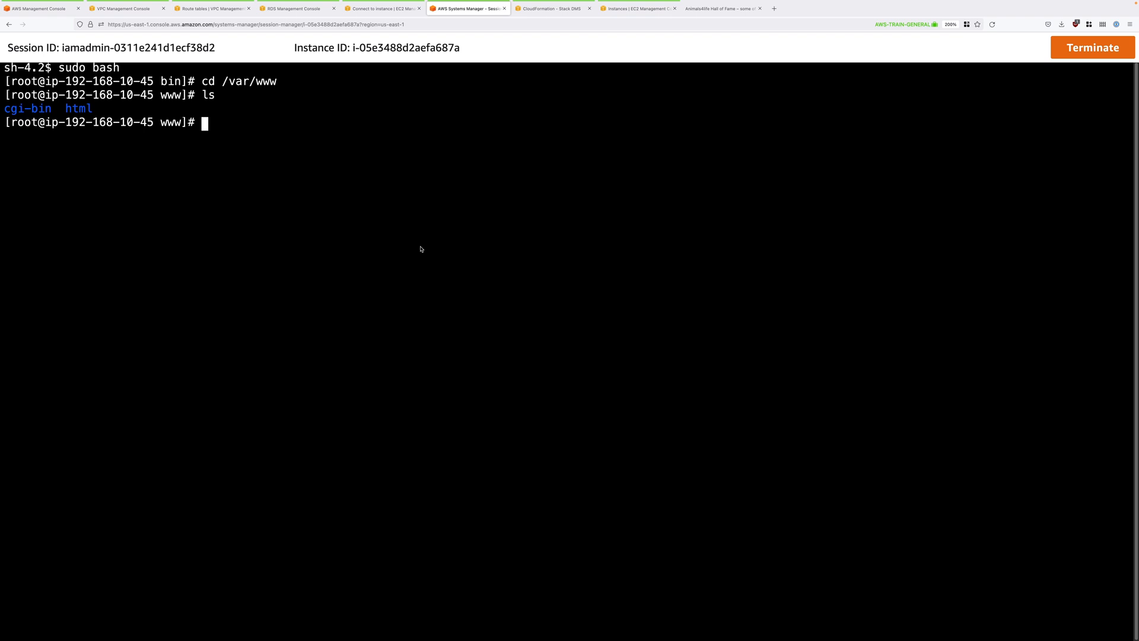
type("scp -rp html ec2-user@privateIPofawsCatWeb:/home/ec2-user")
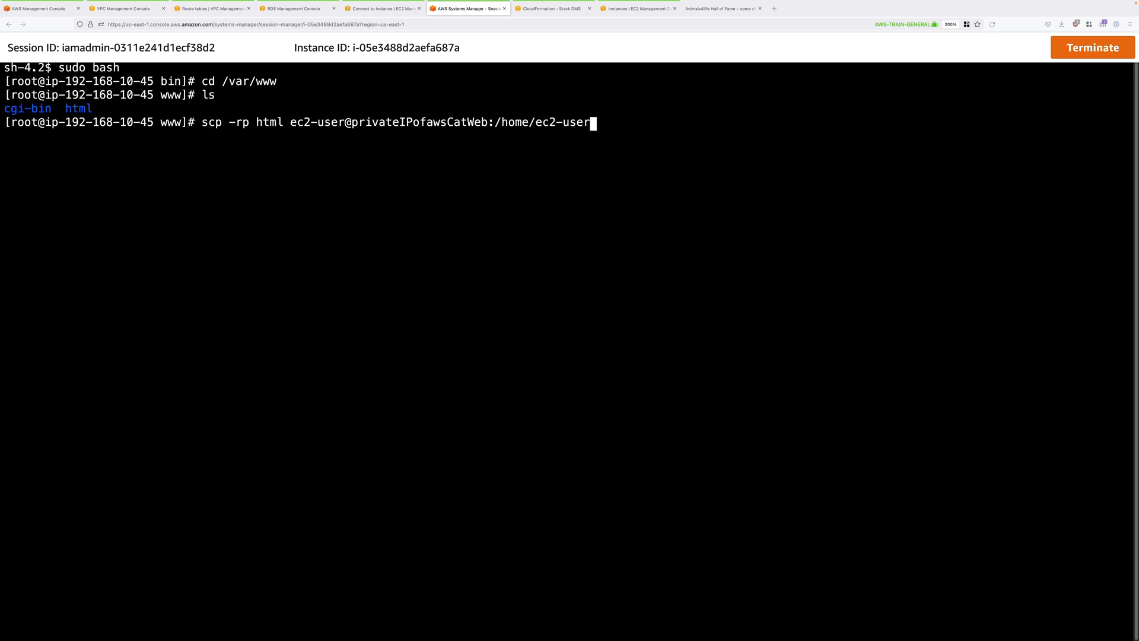
mouse_move(470, 116)
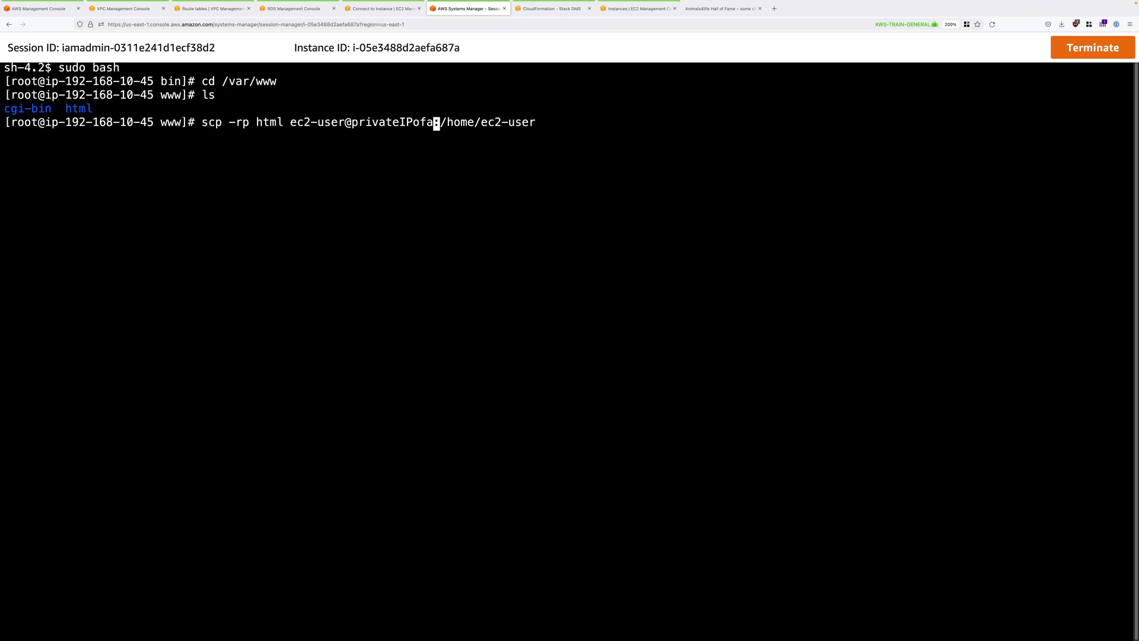
key("Backspace")
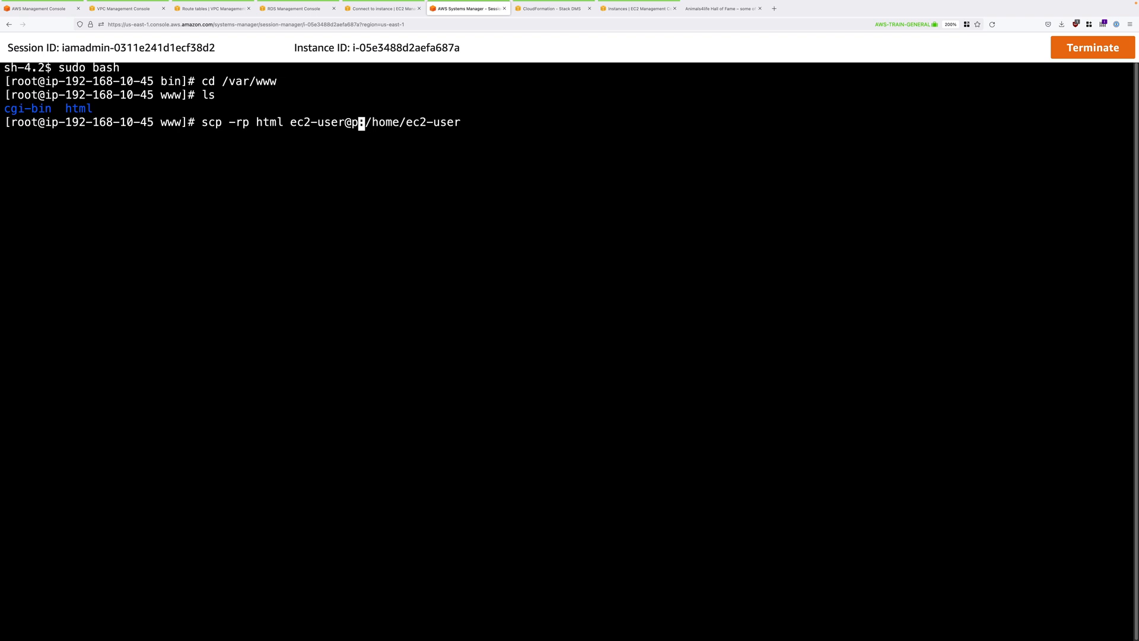
key("Backspace")
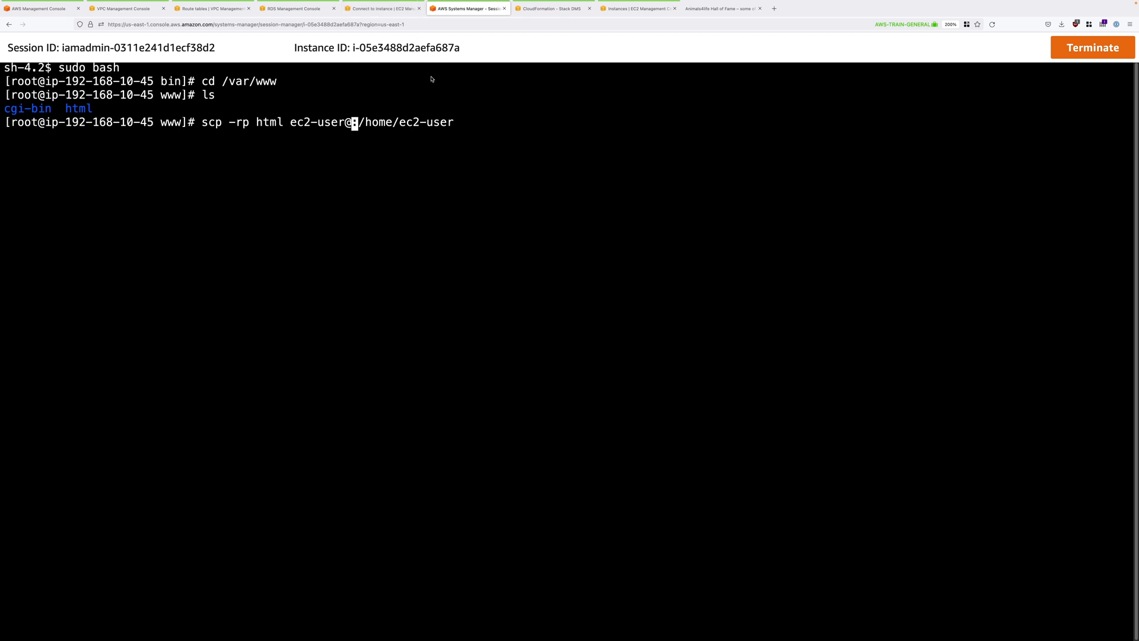
type("10.16.59.200")
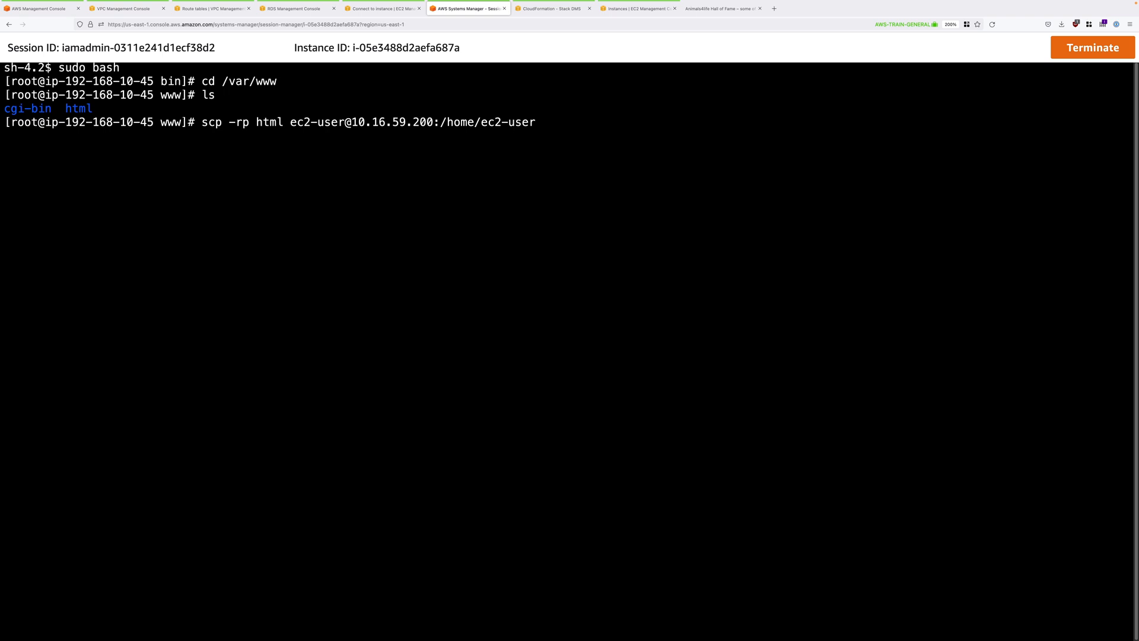
key("Enter")
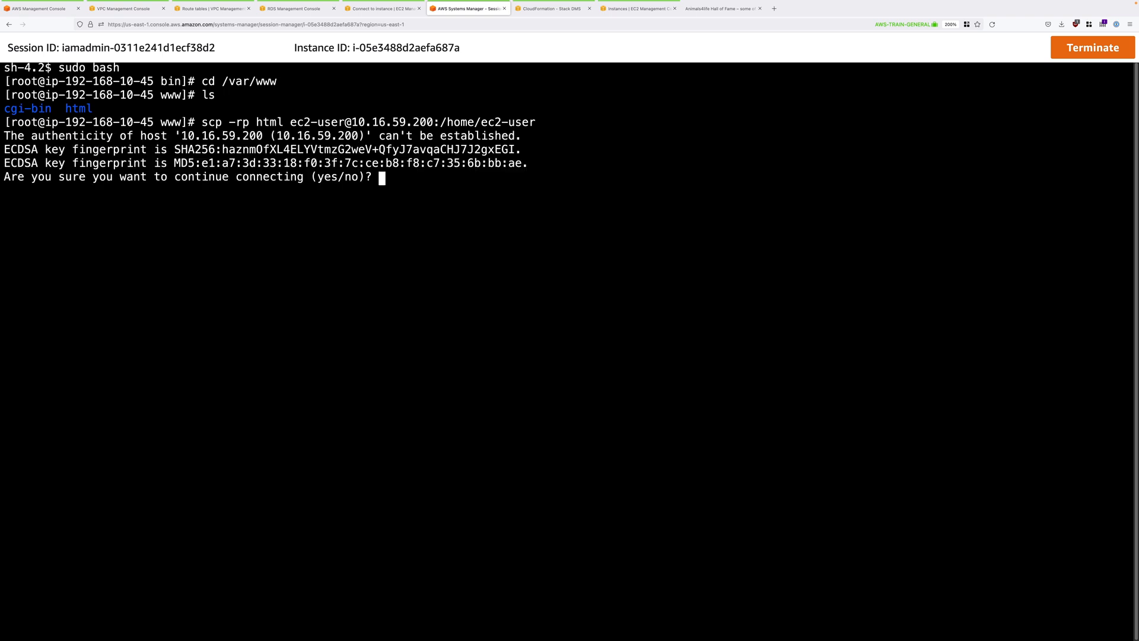
type("yes")
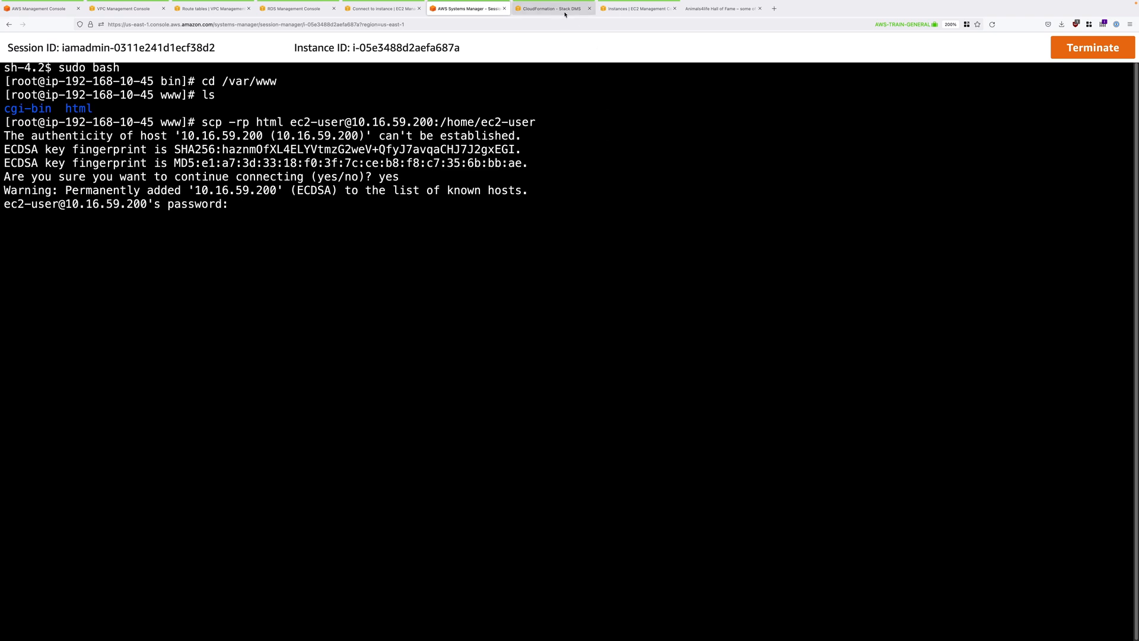
left_click(549, 8)
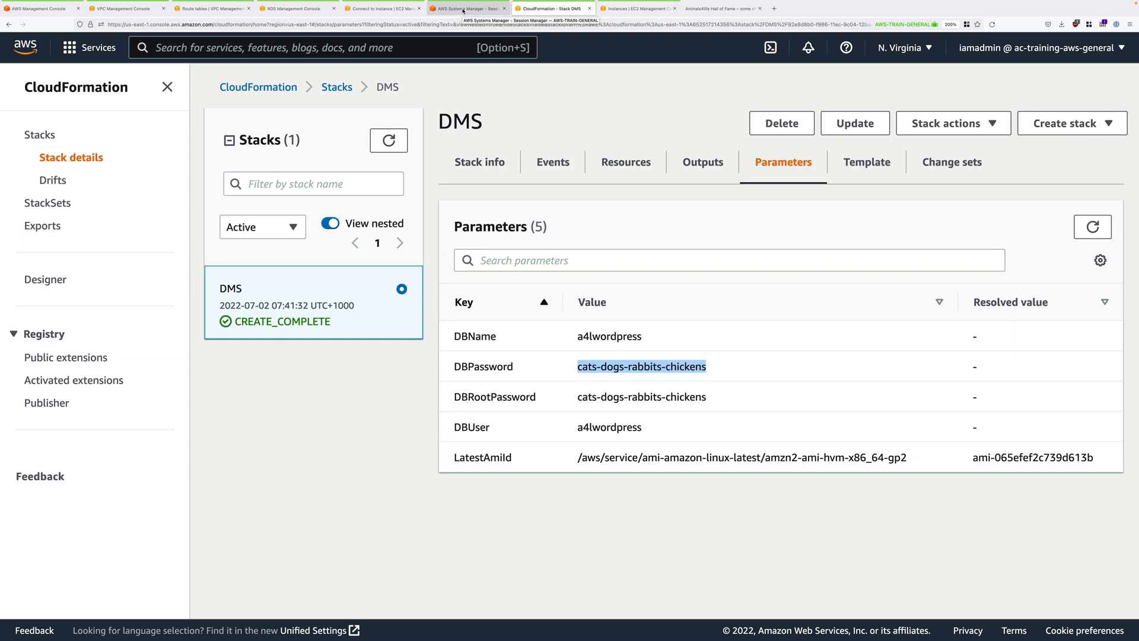
Step: Supply the DBPassword in the terminal to finish the html copy, then return to the EC2 instances list
left_click(469, 8)
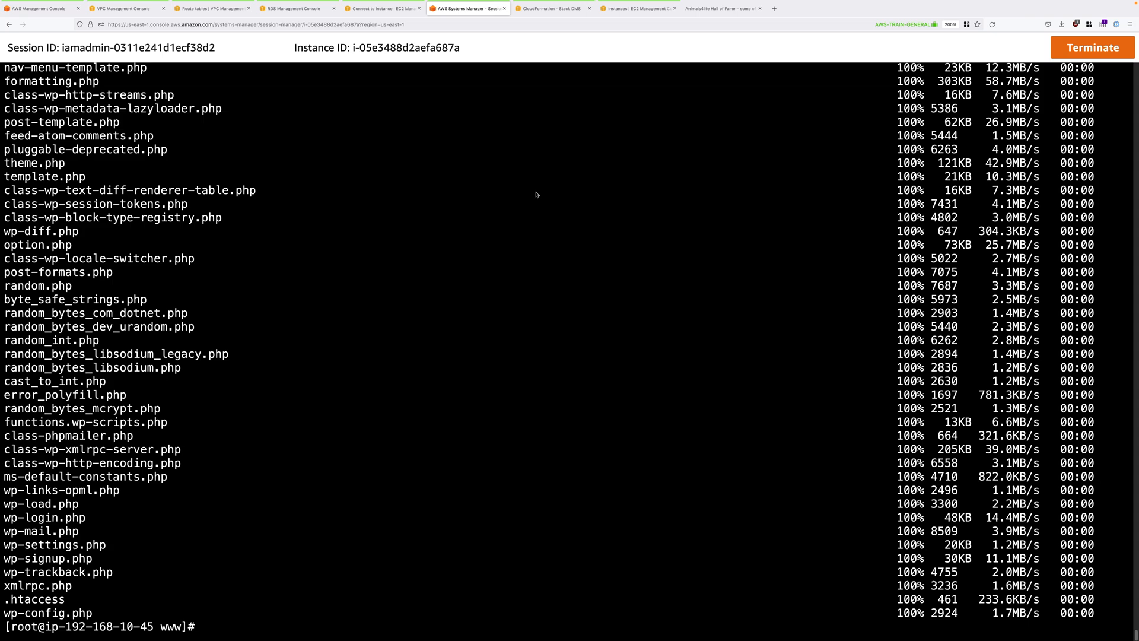
left_click(383, 8)
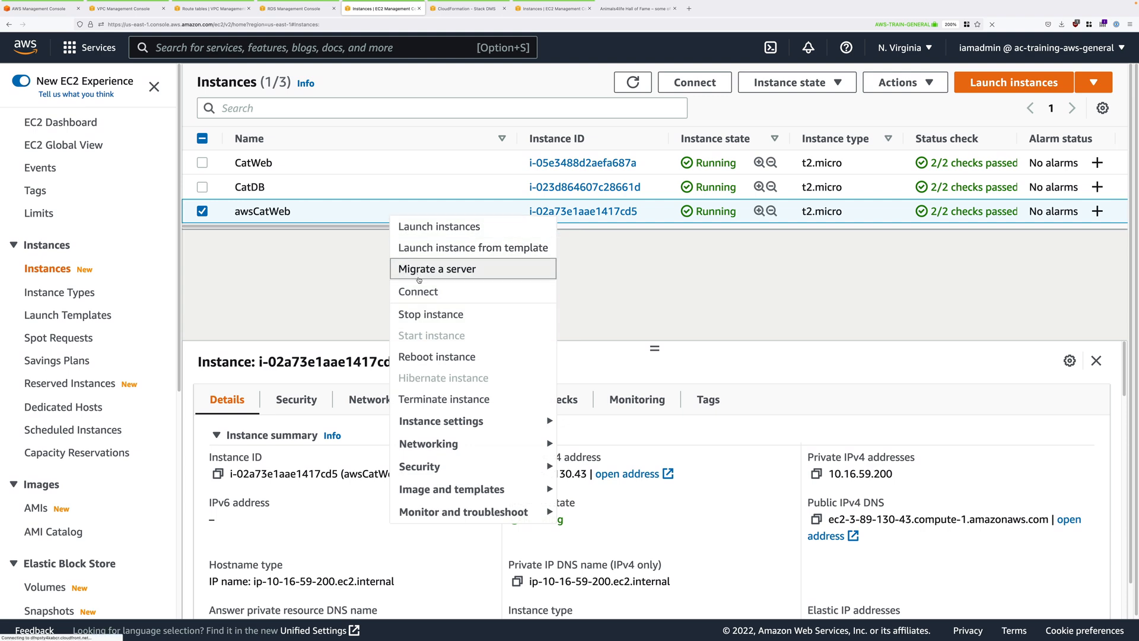
Step: Connect to the awsCatWeb instance through Session Manager to get a root shell
left_click(418, 292)
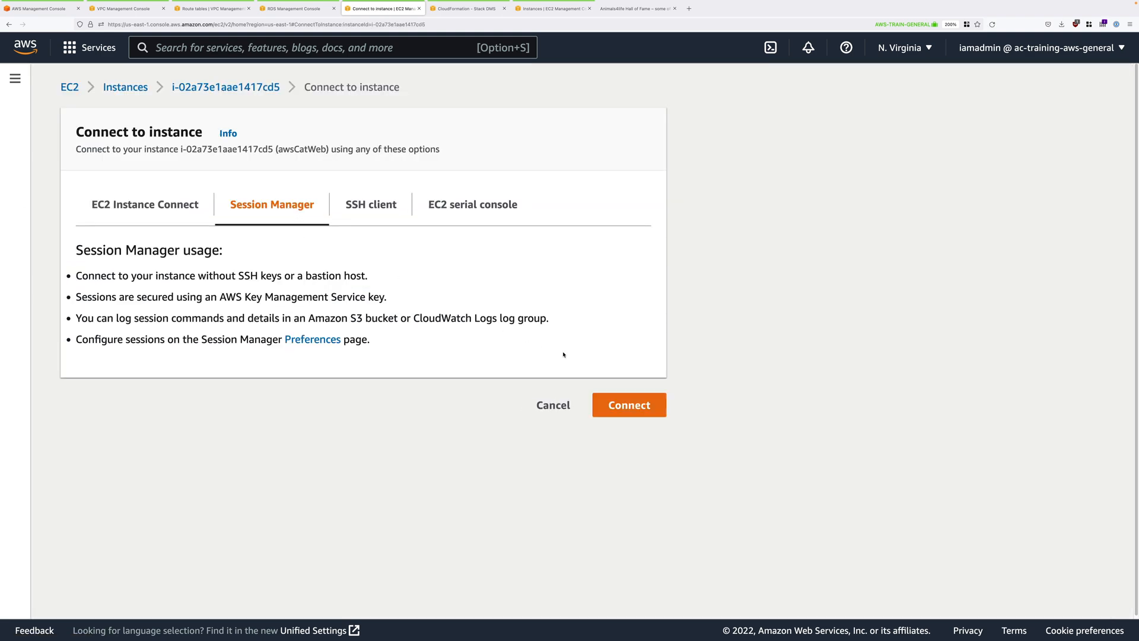
left_click(628, 405)
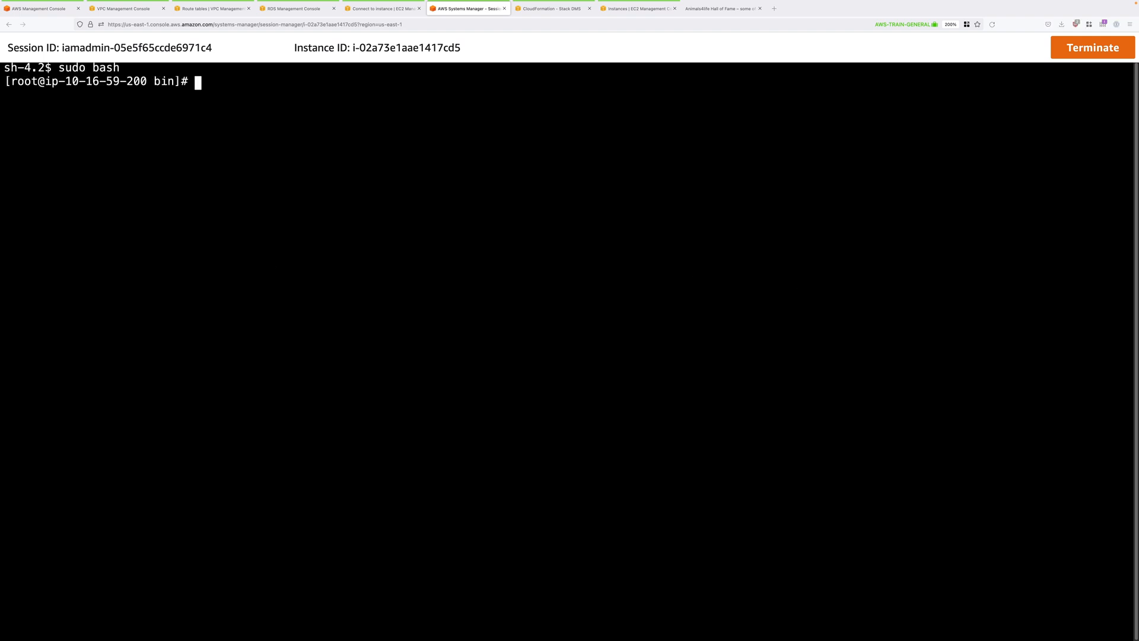
Step: Move into /home/ec2-user, list its contents and enter the html folder
type("cd")
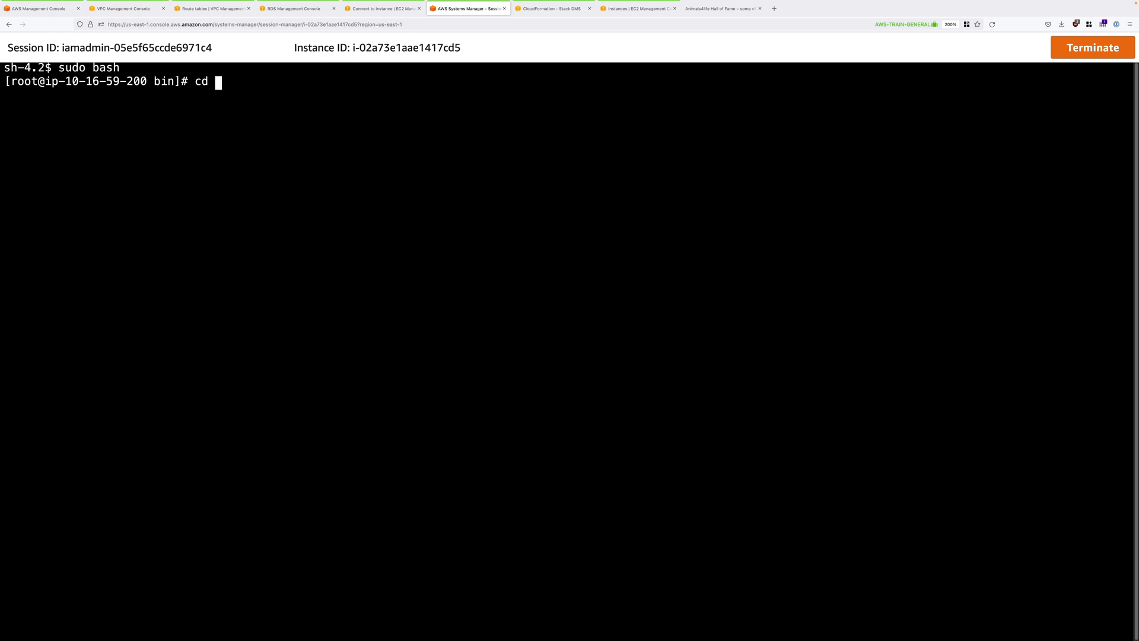
type("/home/ec")
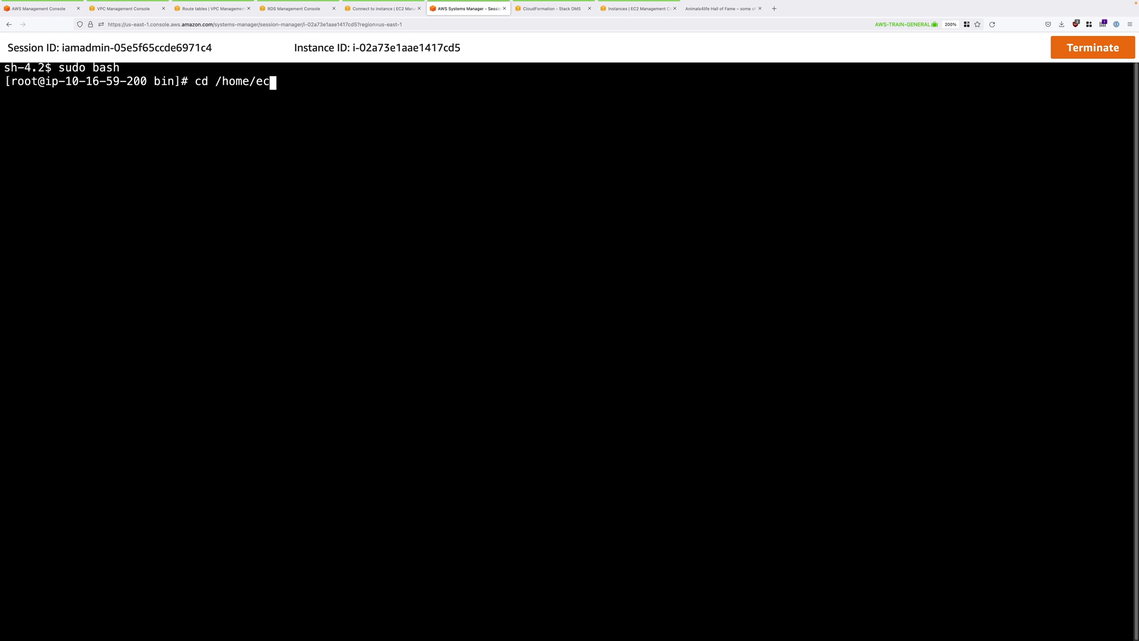
type("2-user")
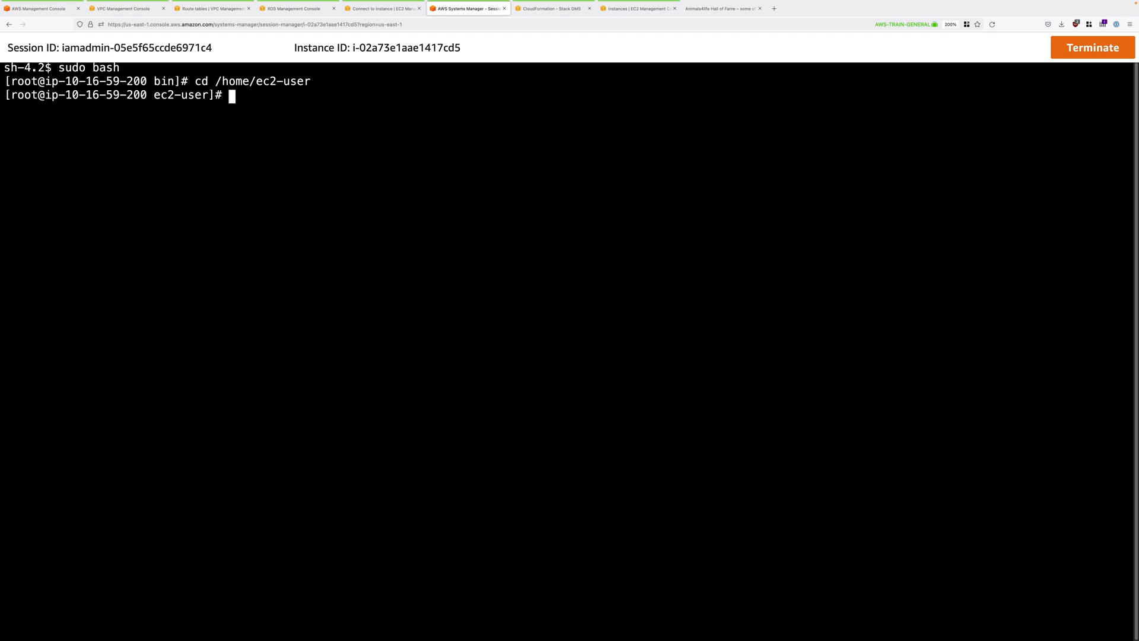
type("ls -la")
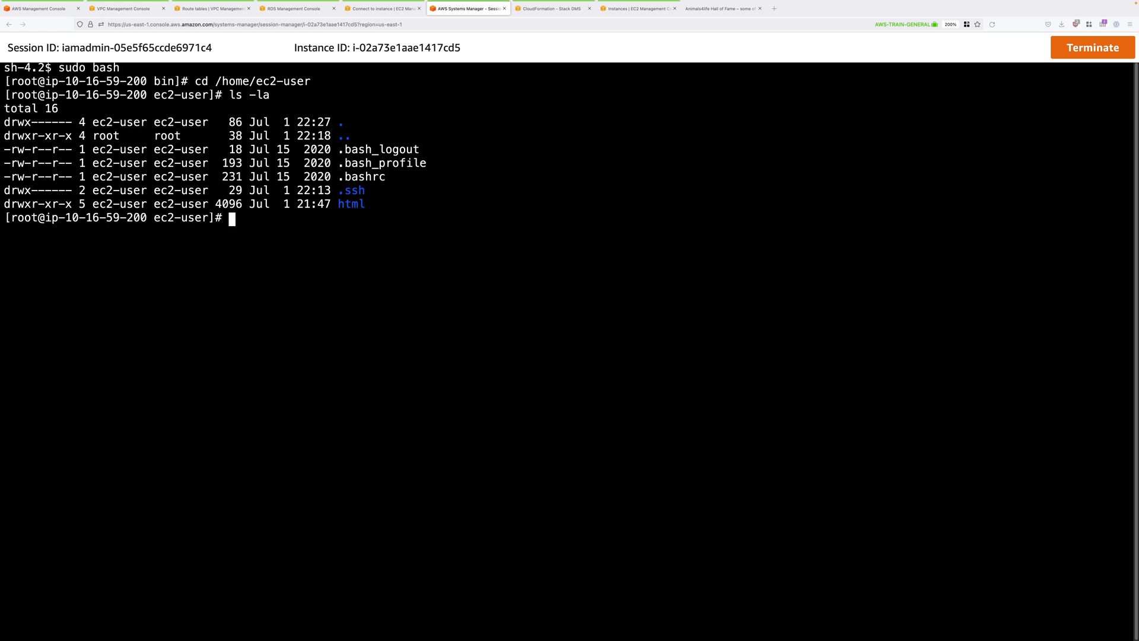
type("cd html")
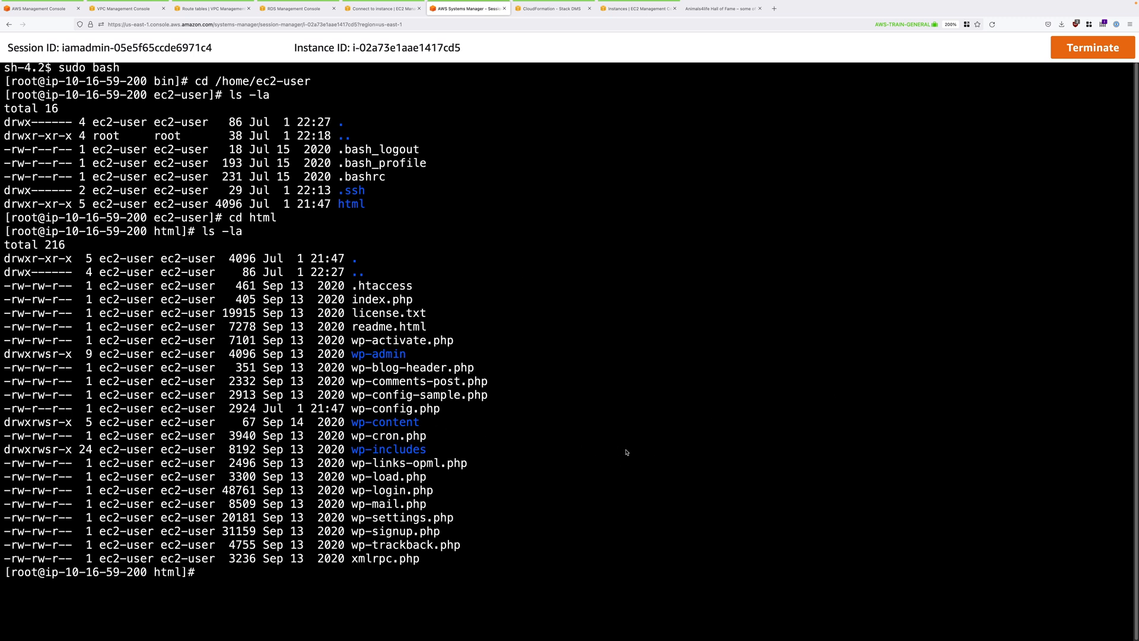
Step: Recursively copy everything from the html folder into /var/www/html/ and clear the screen
type("cp * -R /var/www/html/")
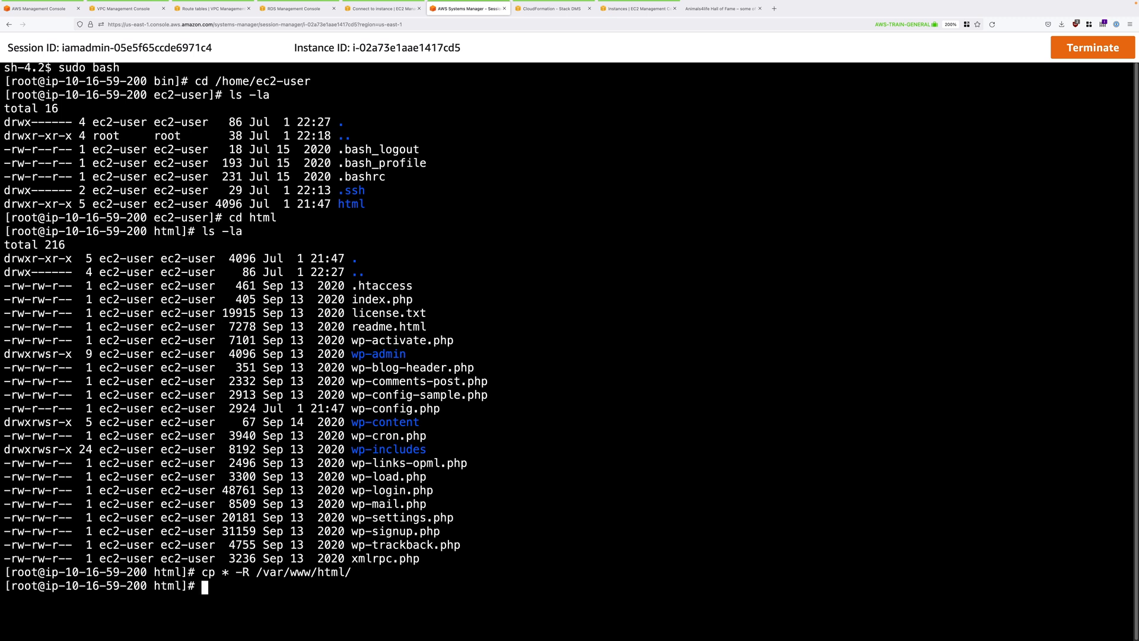
type("cl")
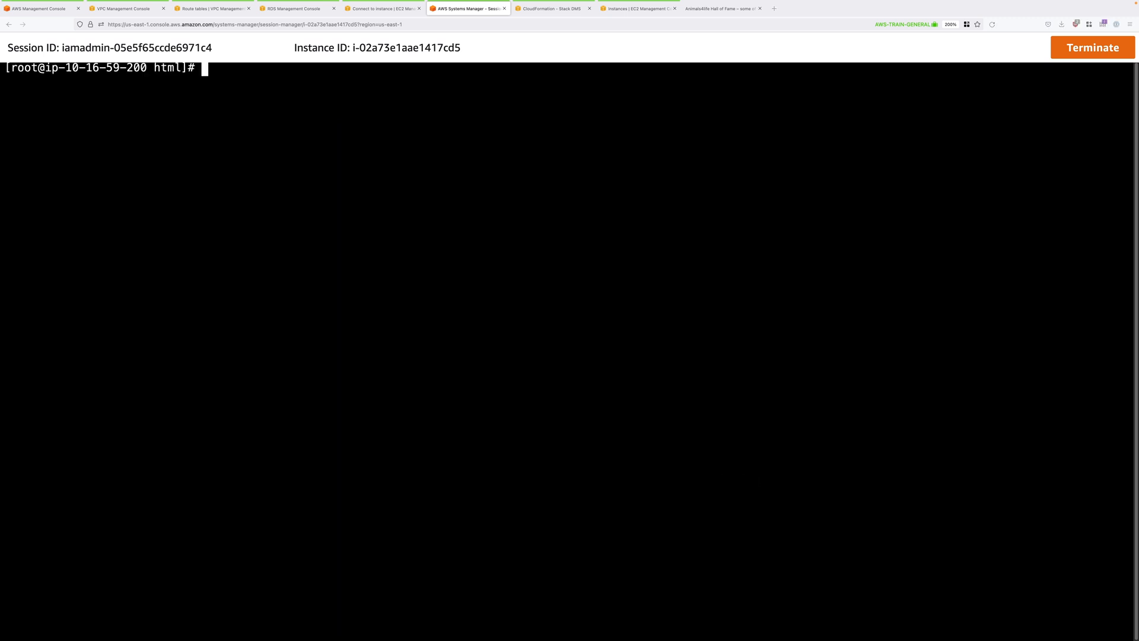
mouse_move(435, 293)
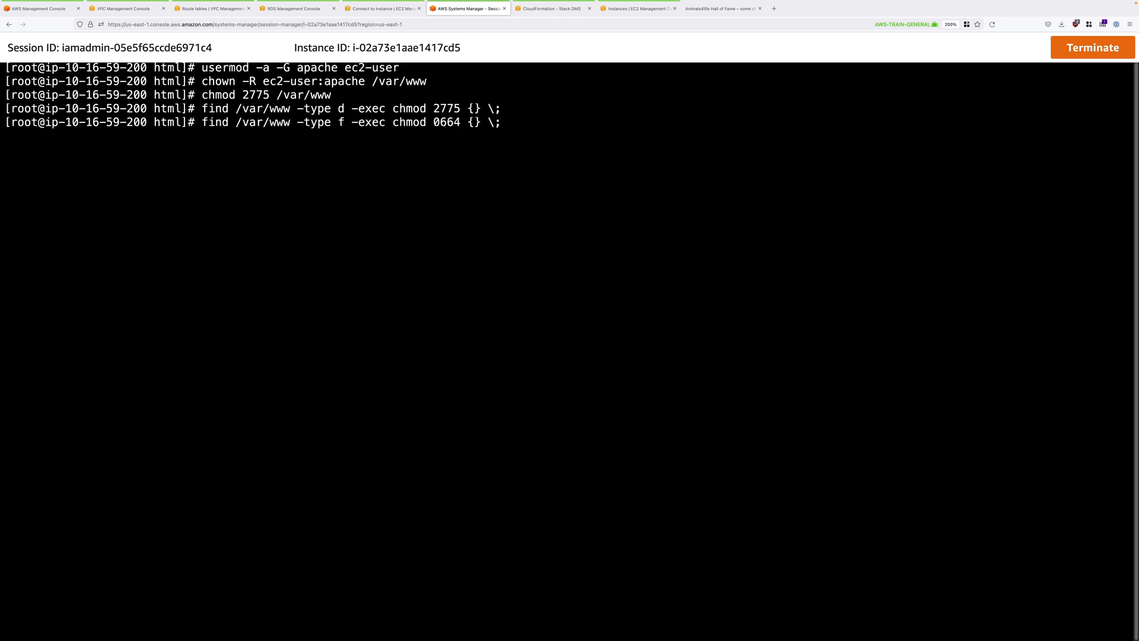
Step: Restart httpd, then load the site at awsCatWeb's copied public DNS name
type("sudo systemctl restart httpd")
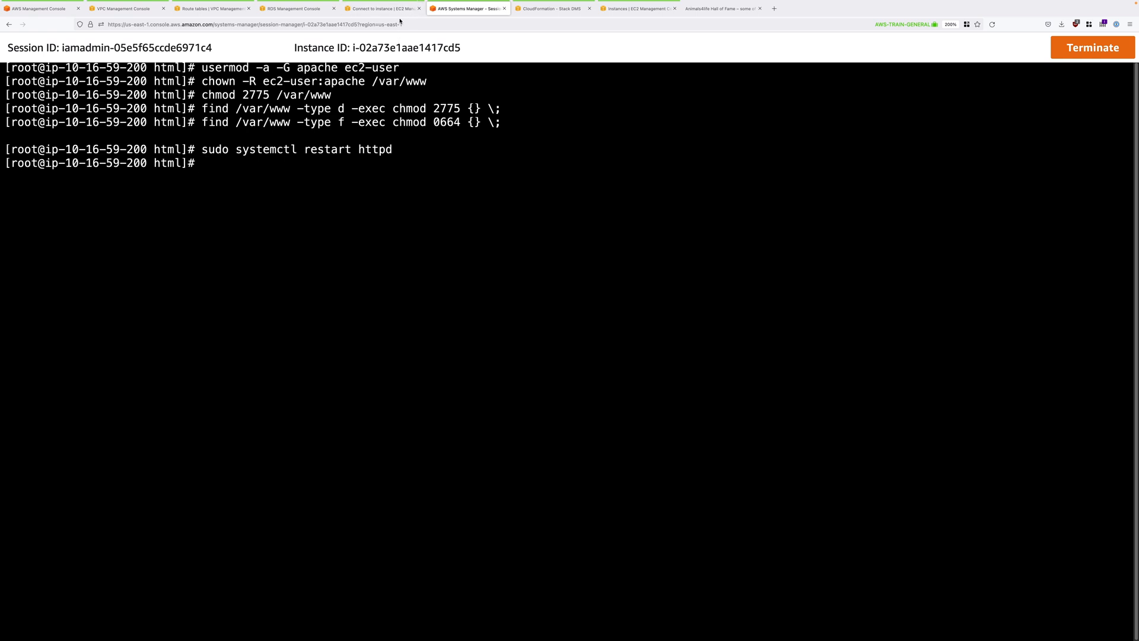
left_click(384, 8)
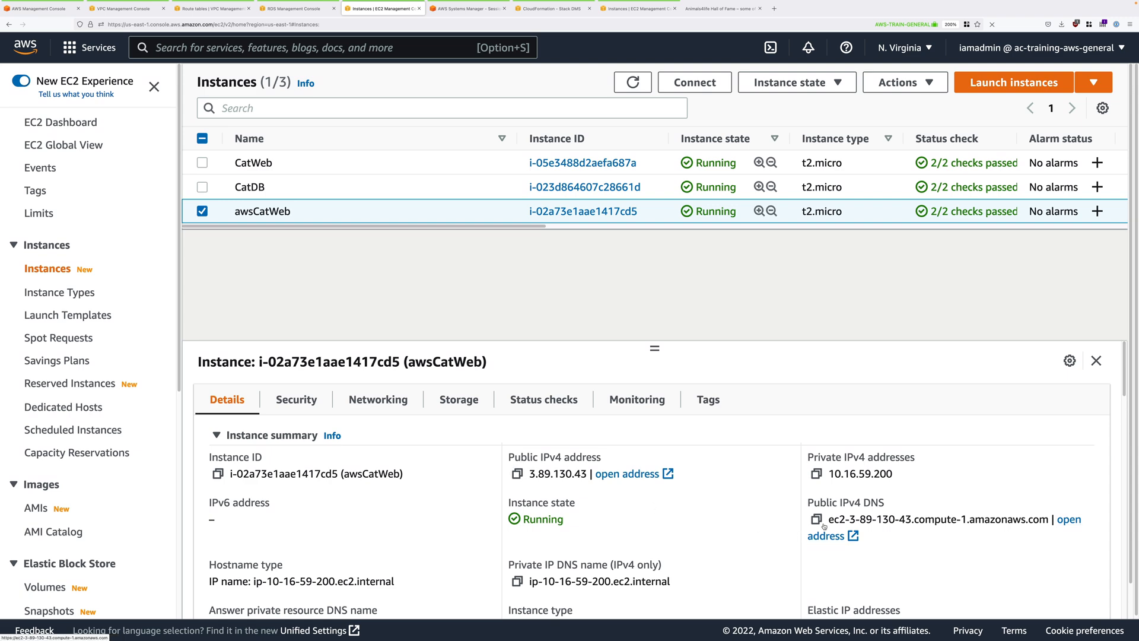
left_click(811, 518)
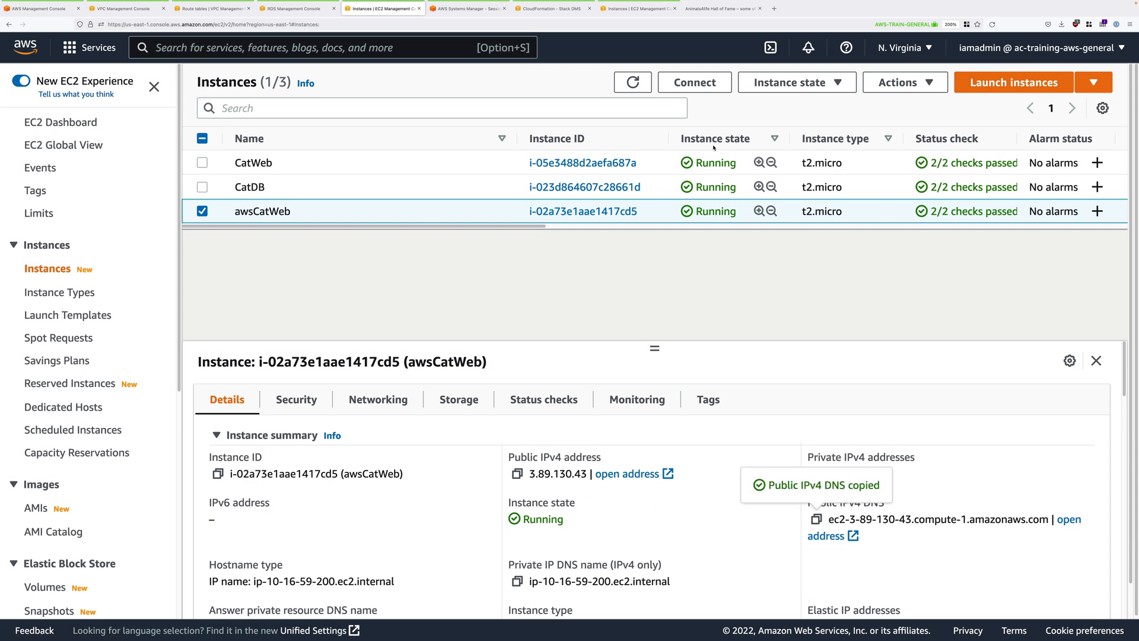
left_click(808, 9)
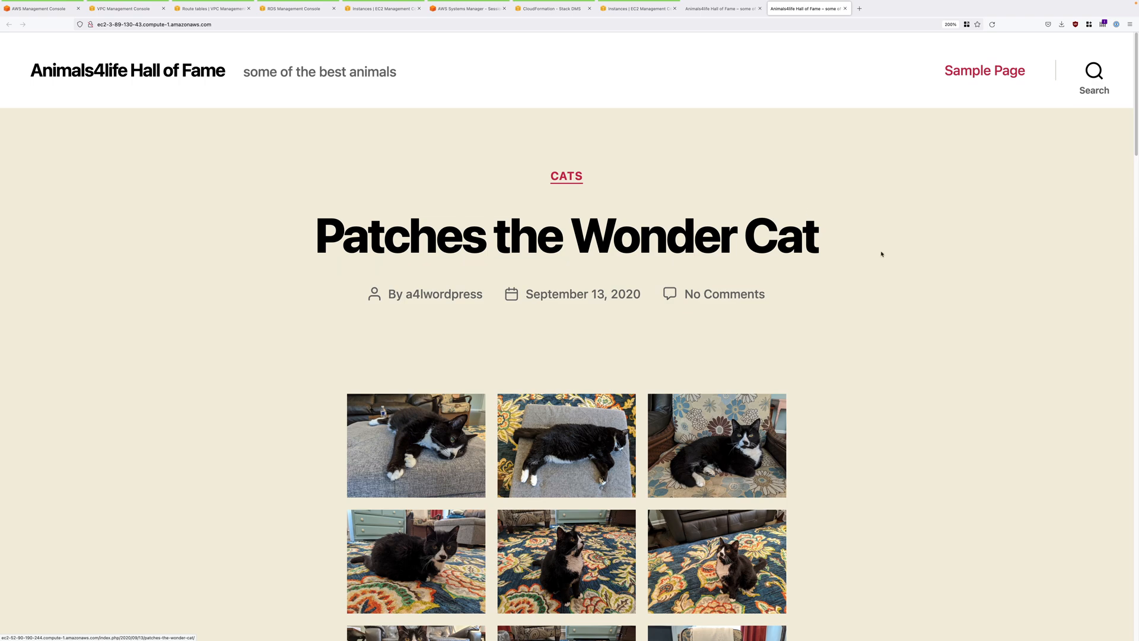
Step: Scroll down the Animals4life Hall of Fame homepage past the cat and chicken posts
scroll("down", 3)
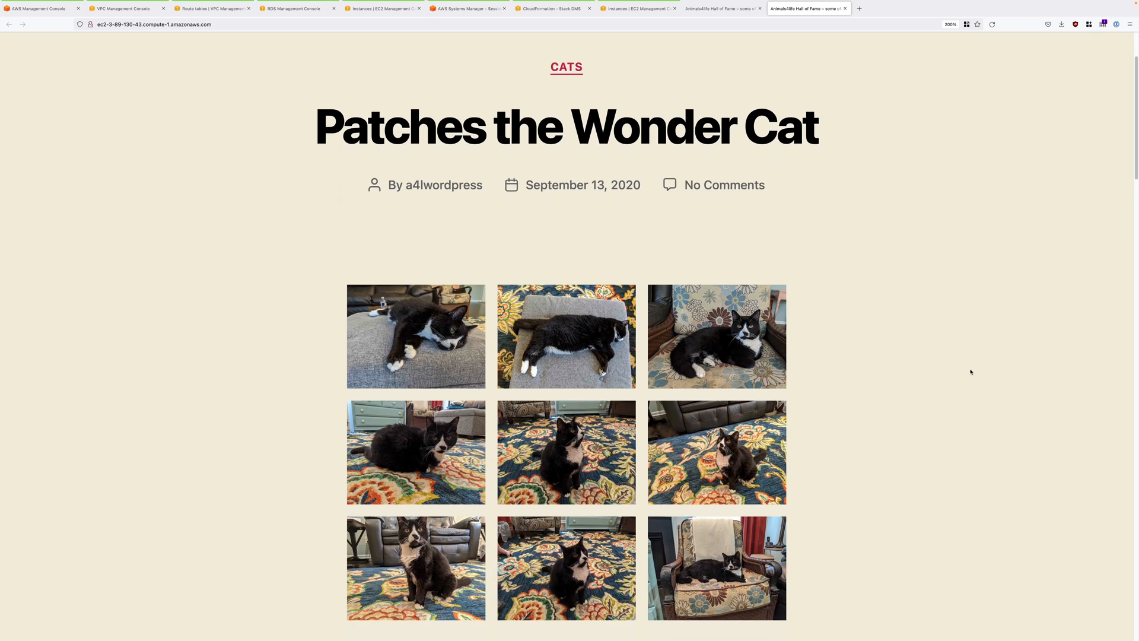
scroll("down", 3)
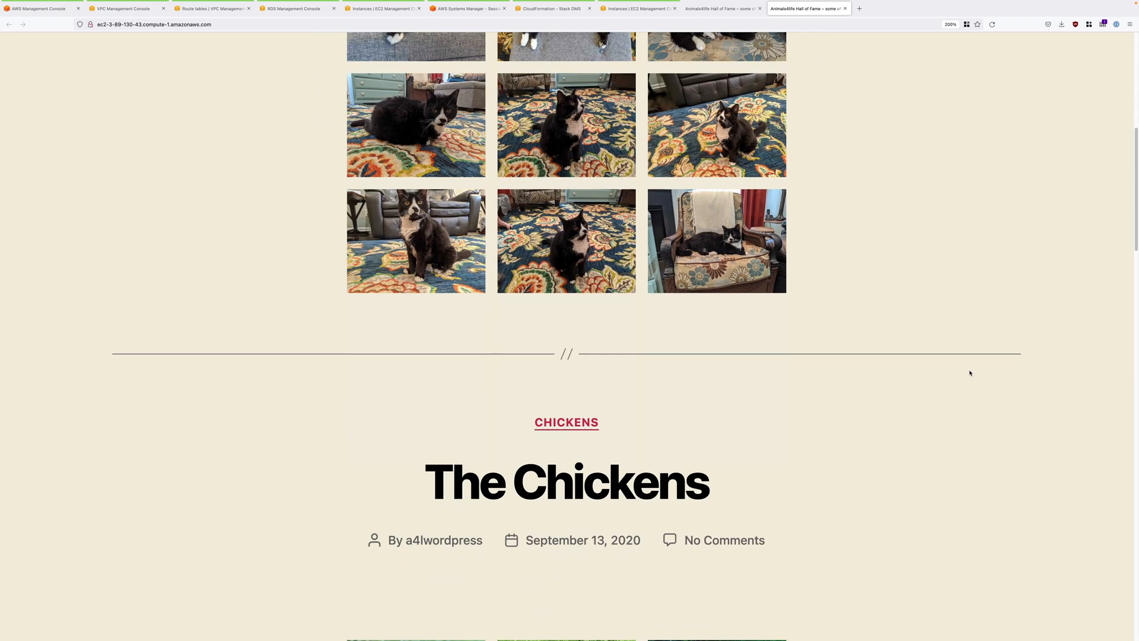
scroll("down", 3)
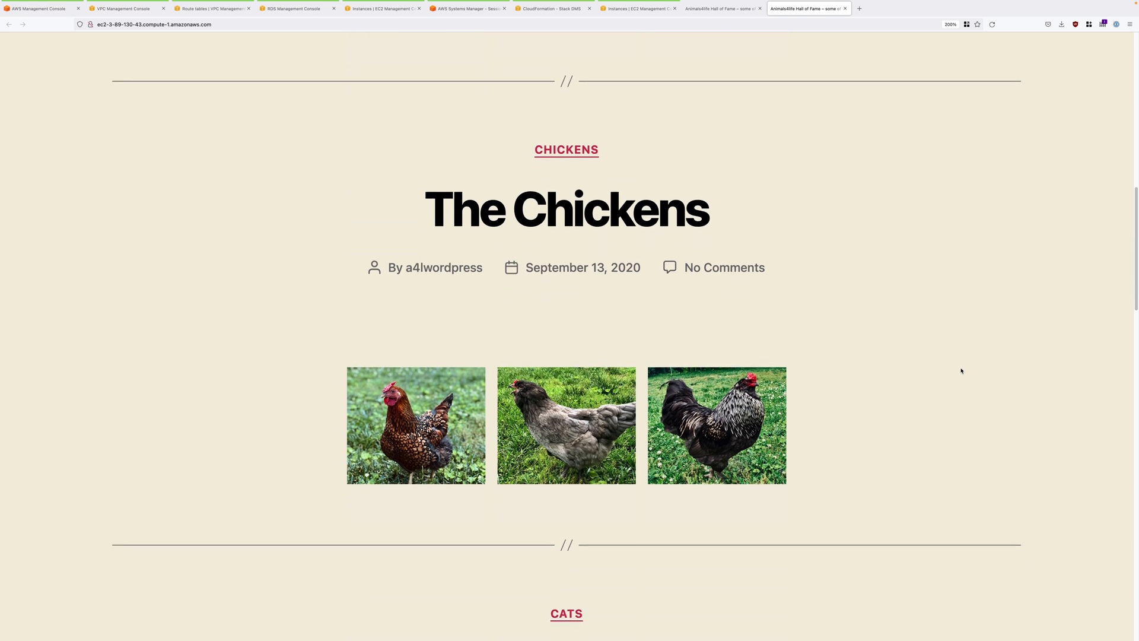
scroll("down", 3)
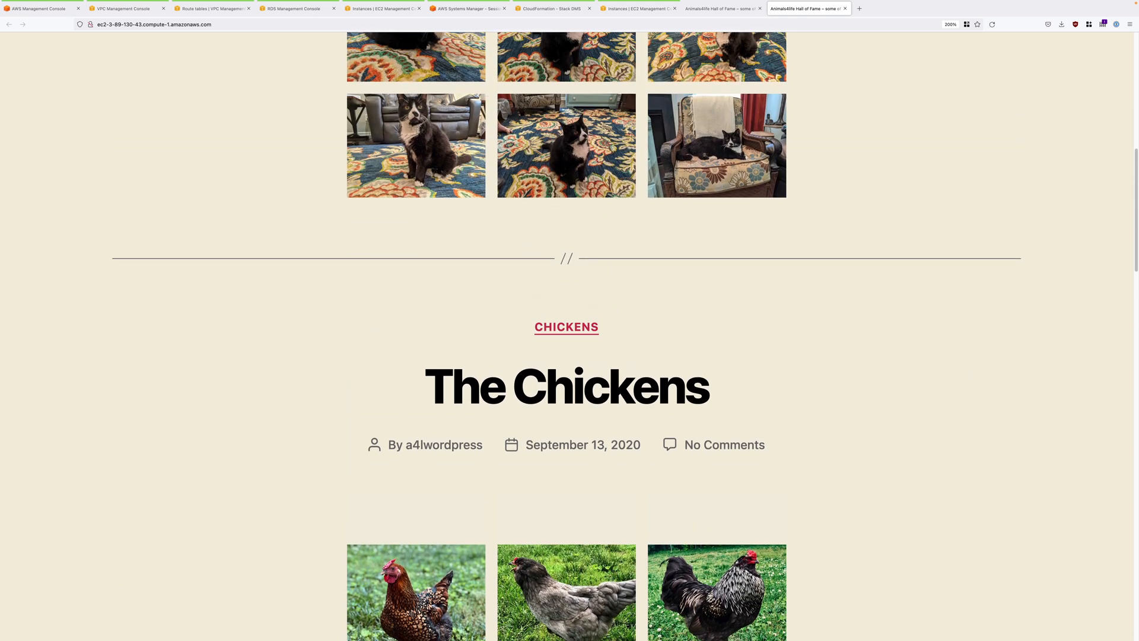
scroll("down", 3)
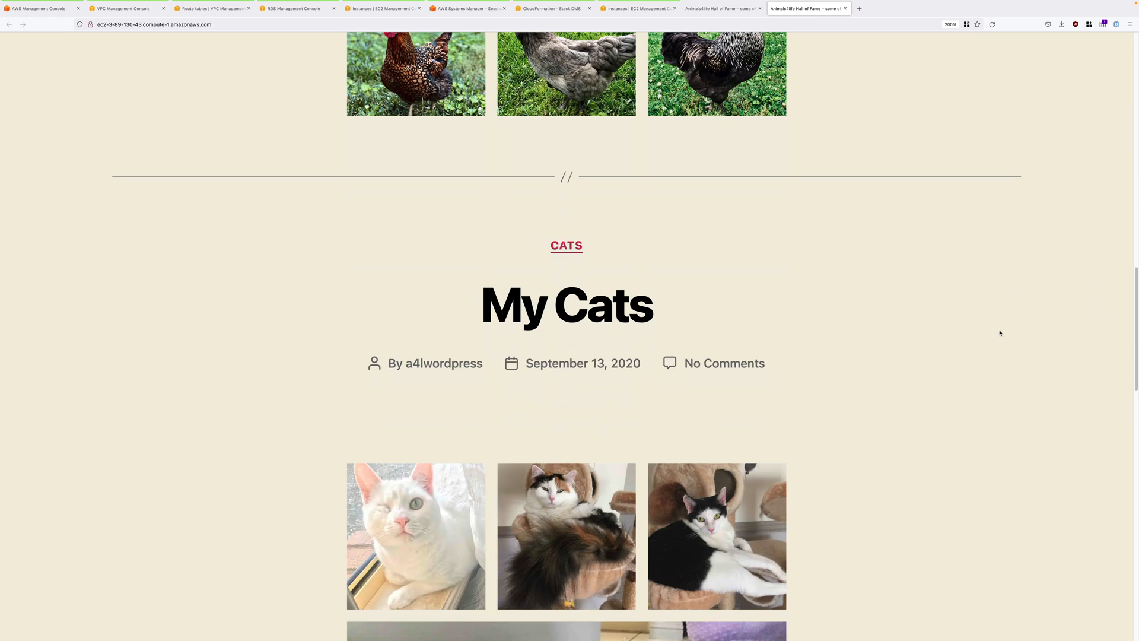
scroll("down", 3)
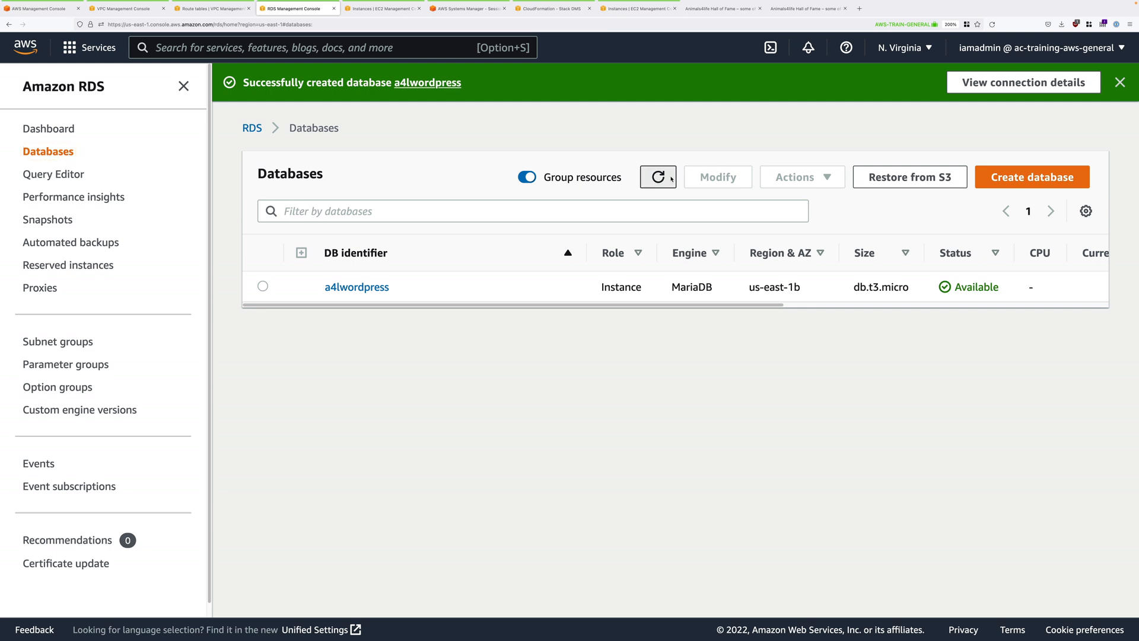
Step: Refresh the Databases list and highlight a4lwordpress's Available status
left_click(658, 177)
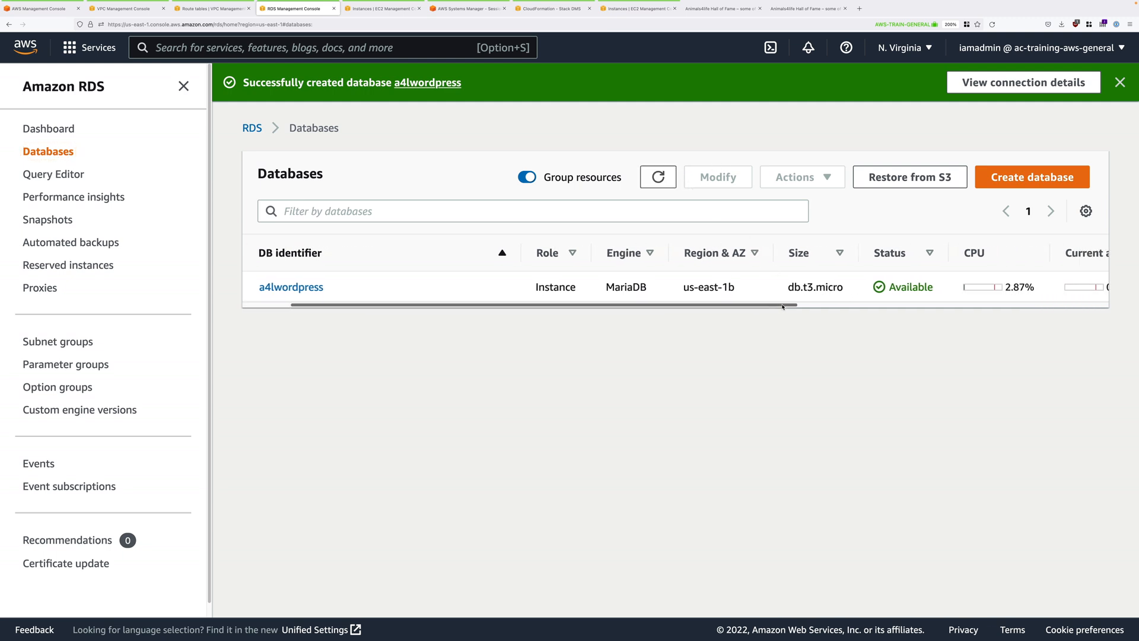
double_click(910, 287)
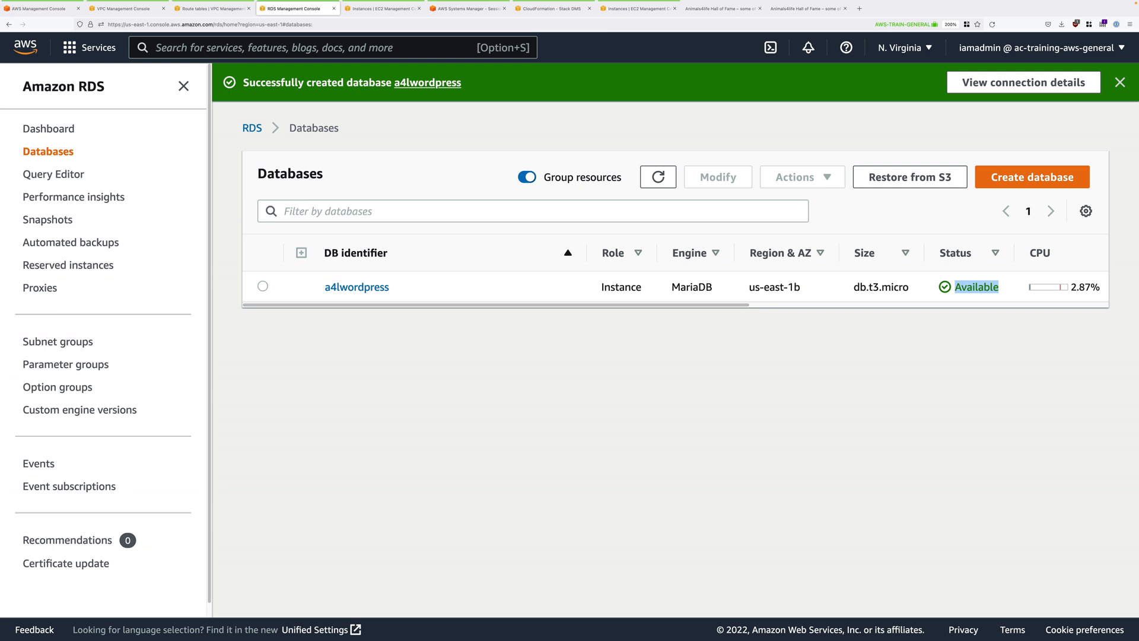
mouse_move(822, 379)
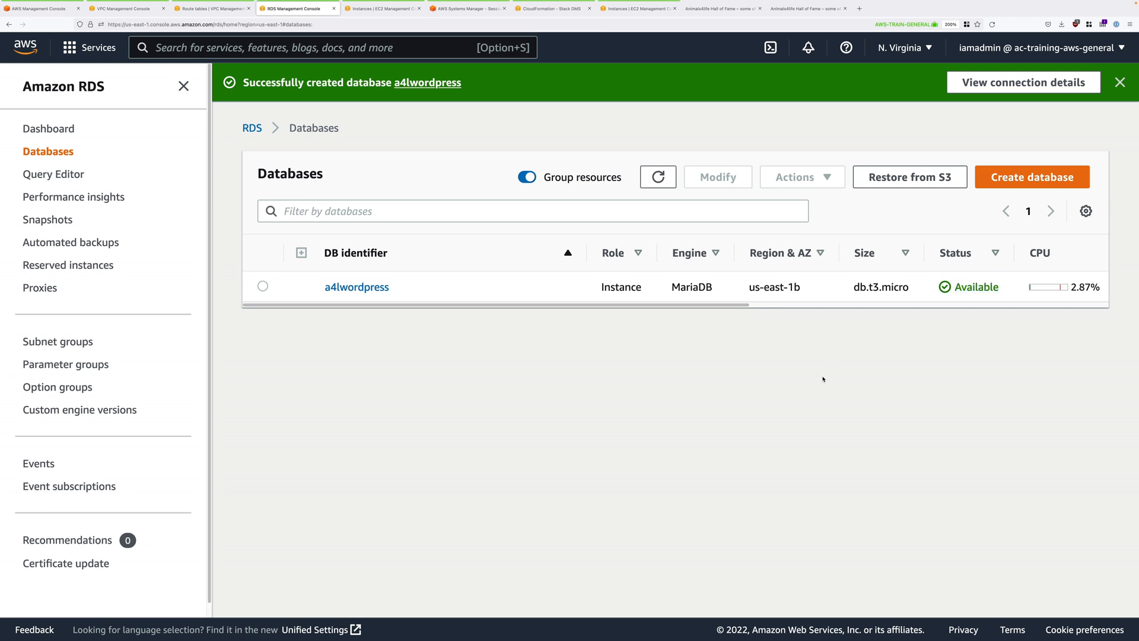
mouse_move(883, 374)
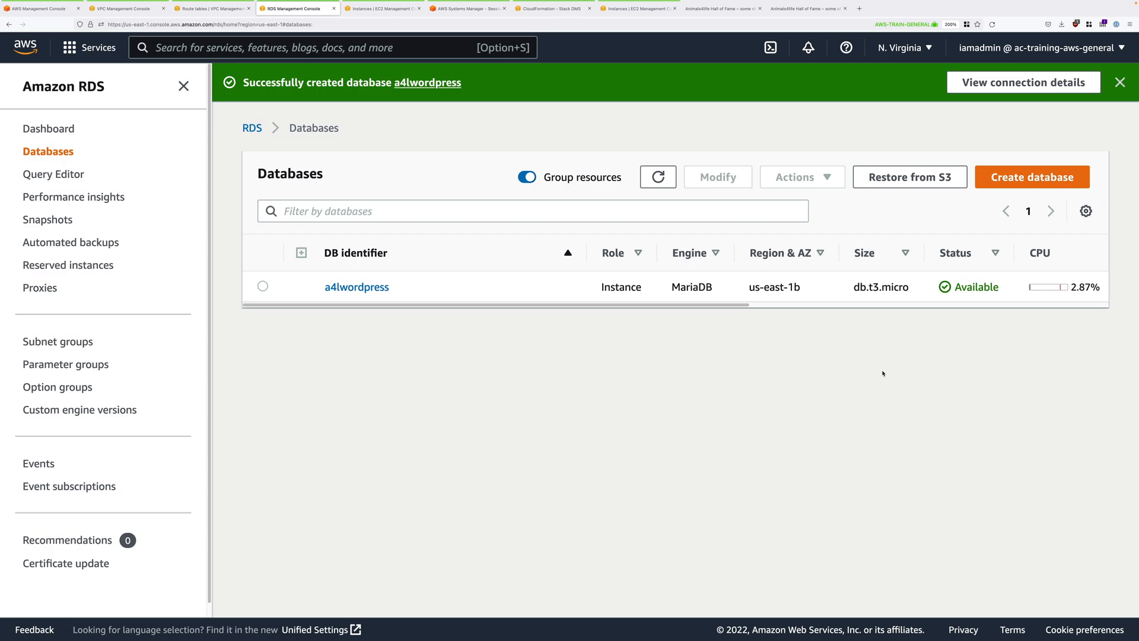